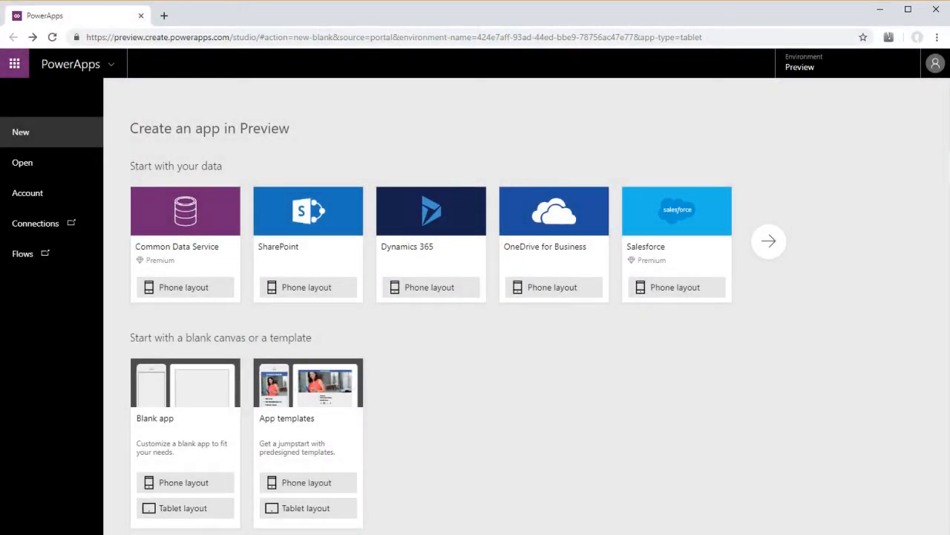
{"action": "mouse_move", "coordinate": [811, 82]}
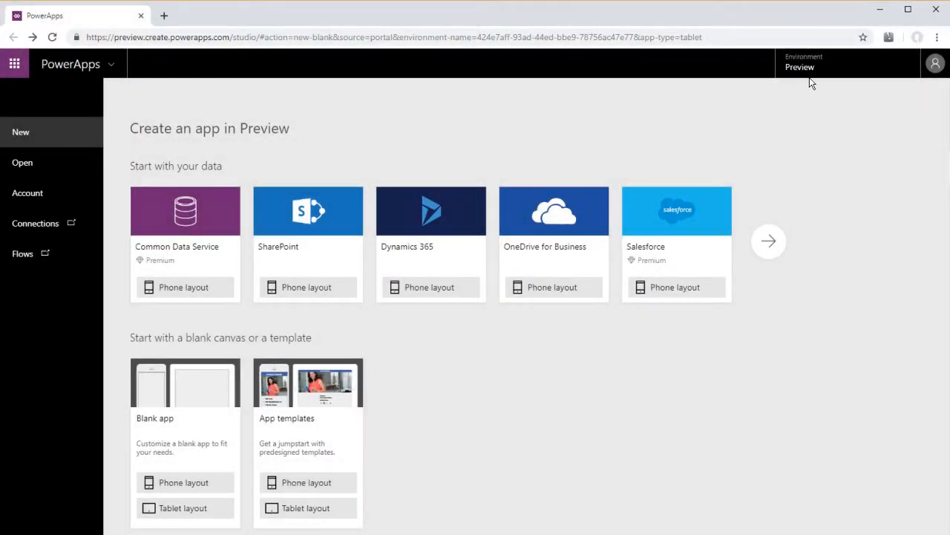
{"action": "mouse_move", "coordinate": [212, 500]}
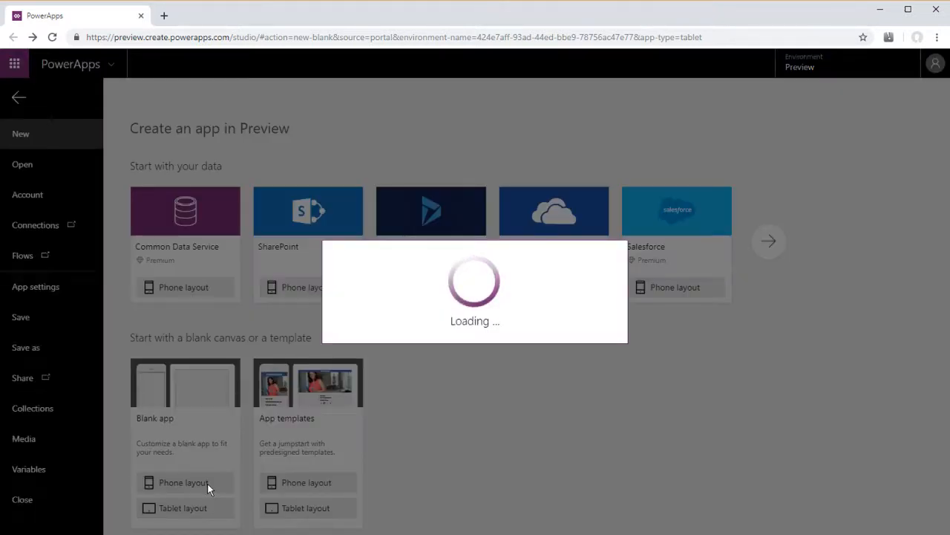
Step: Start a blank phone-layout app and enable the Components preview feature in advanced settings
{"action": "left_click", "coordinate": [184, 482]}
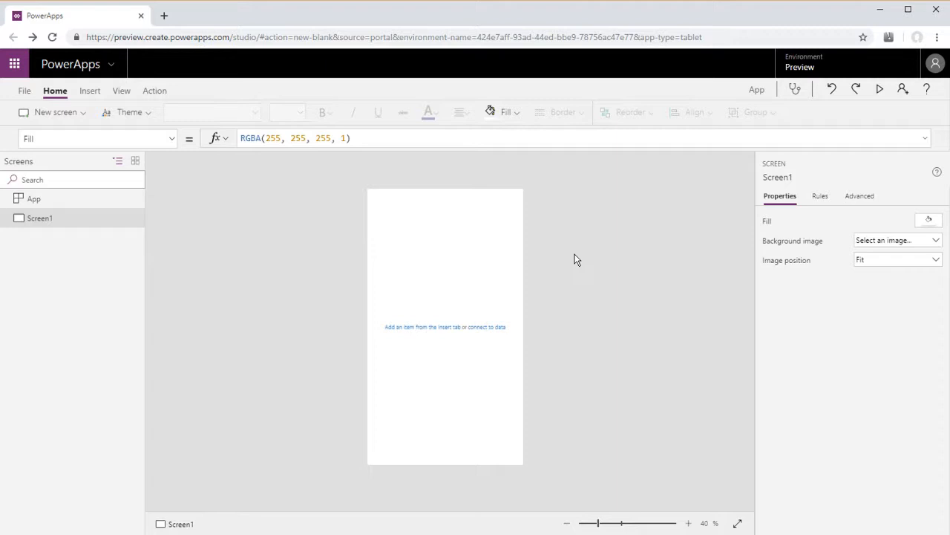
{"action": "left_click", "coordinate": [23, 91]}
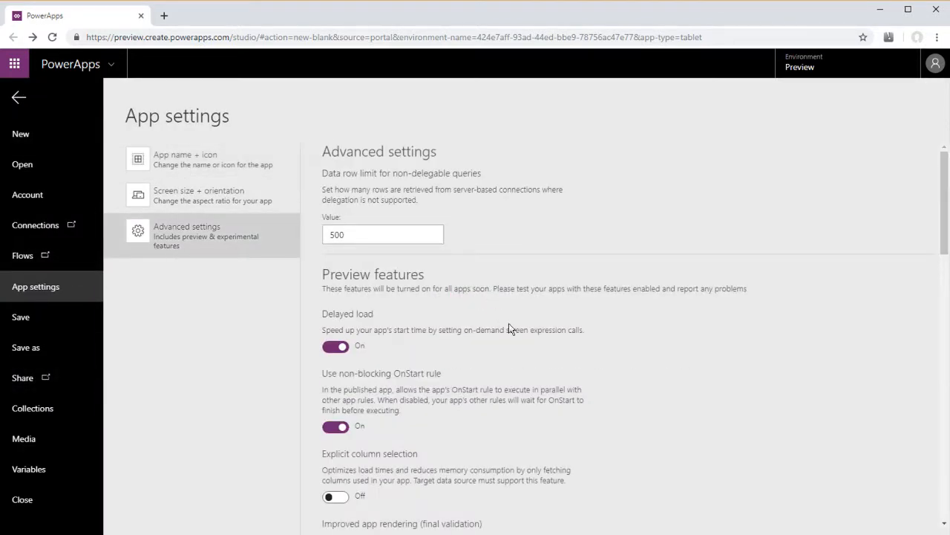
{"action": "scroll", "scroll_direction": "down", "scroll_amount": 3}
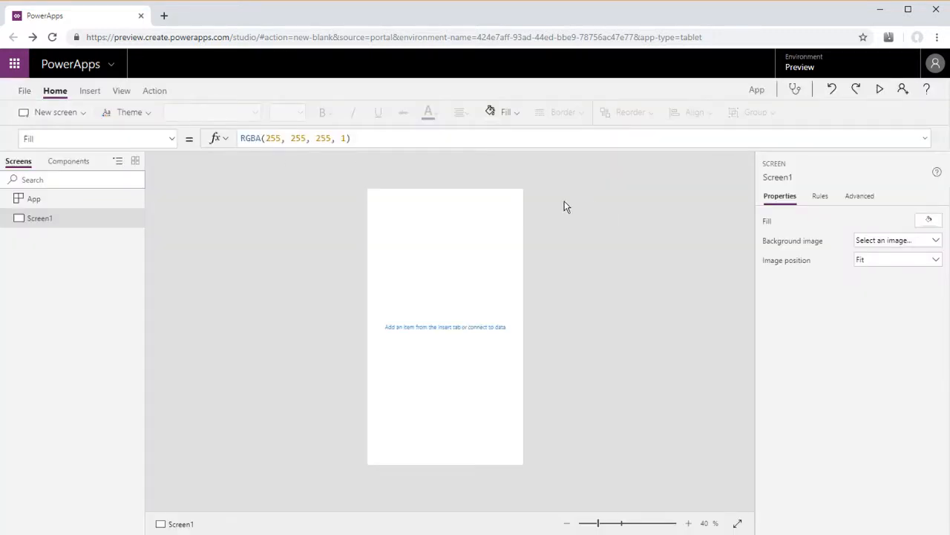
Step: Add a new component with a Text input property set to 'Header'
{"action": "left_click", "coordinate": [68, 161]}
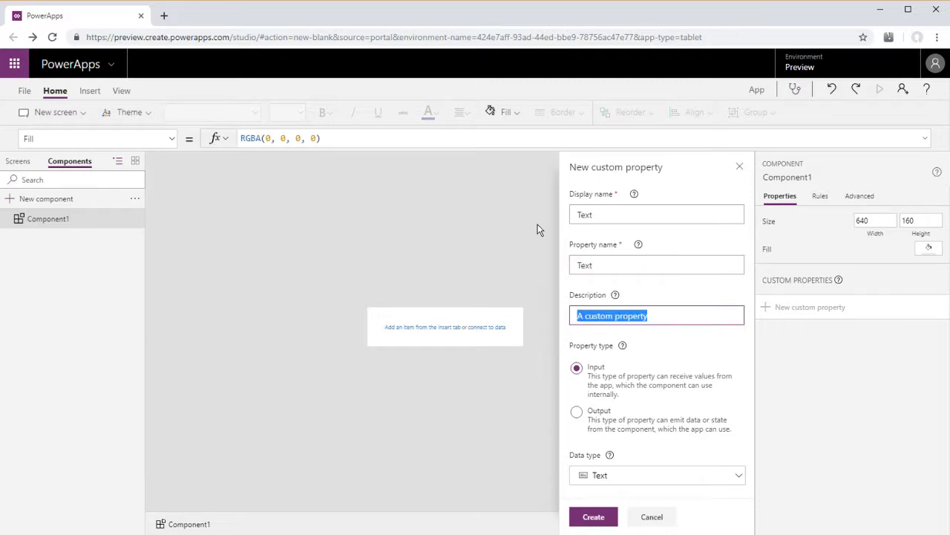
{"action": "type", "text": "He"}
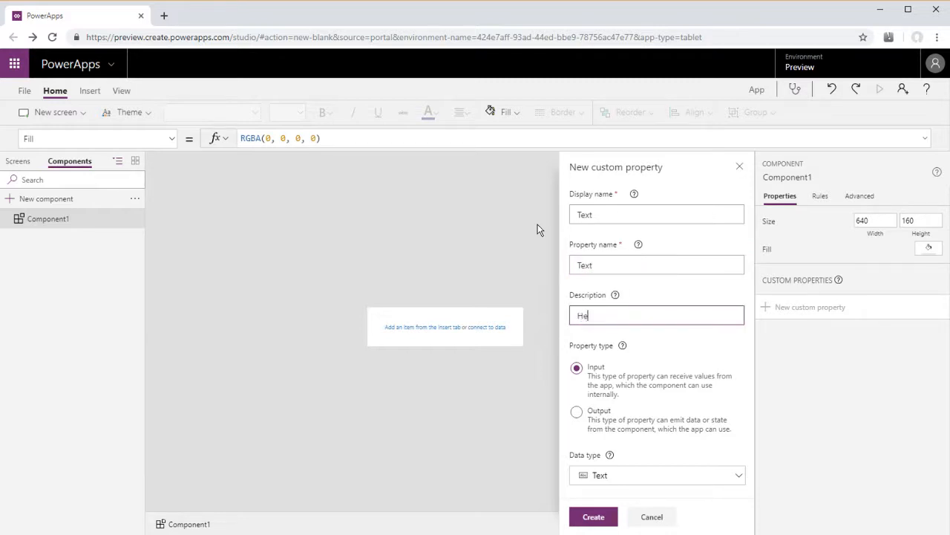
{"action": "type", "text": "Header"}
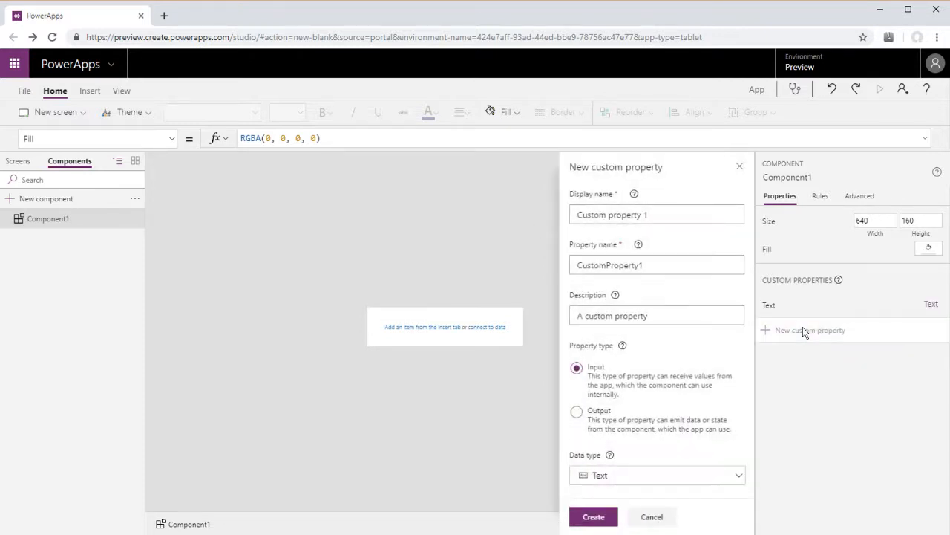
Step: Create the BtnSelected custom output property of type Number
{"action": "left_click", "coordinate": [657, 215]}
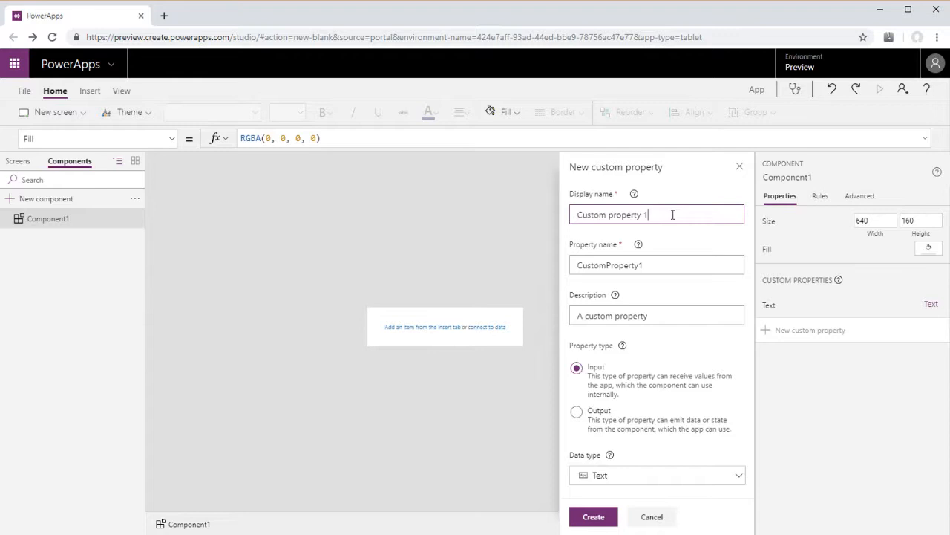
{"action": "type", "text": "BtnSelected"}
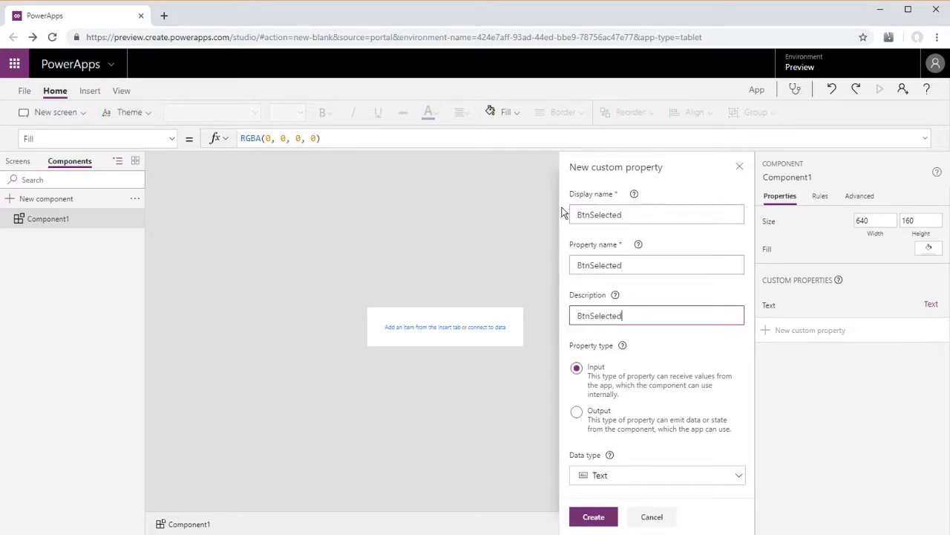
{"action": "left_click", "coordinate": [576, 411]}
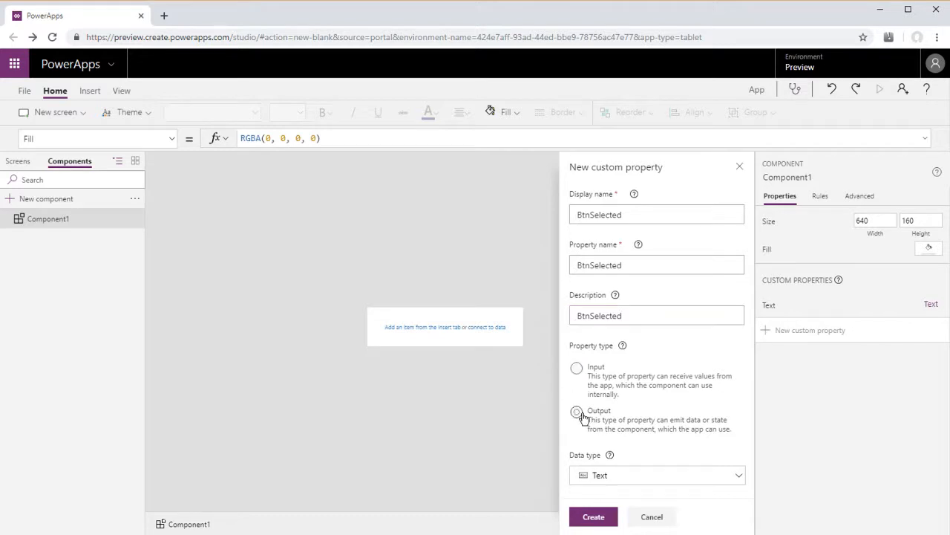
{"action": "left_click", "coordinate": [576, 411]}
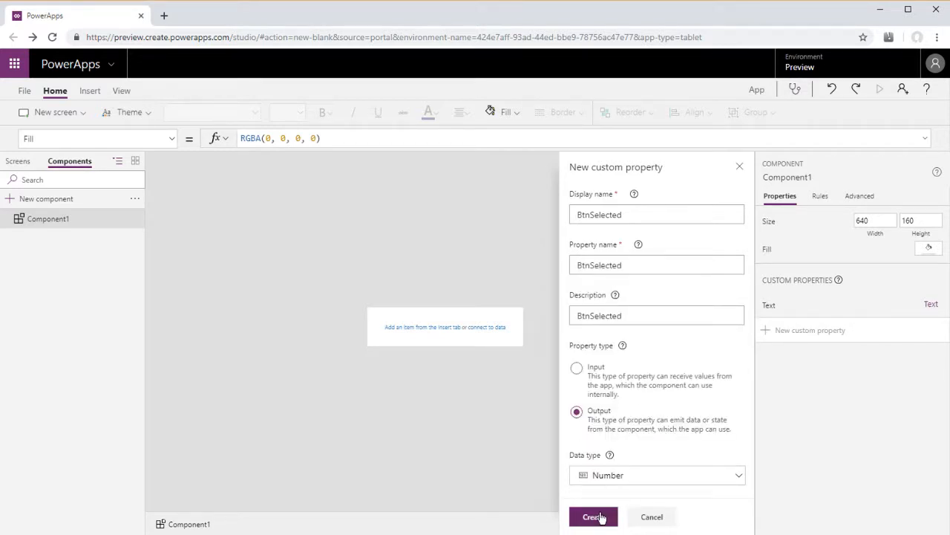
{"action": "left_click", "coordinate": [591, 516]}
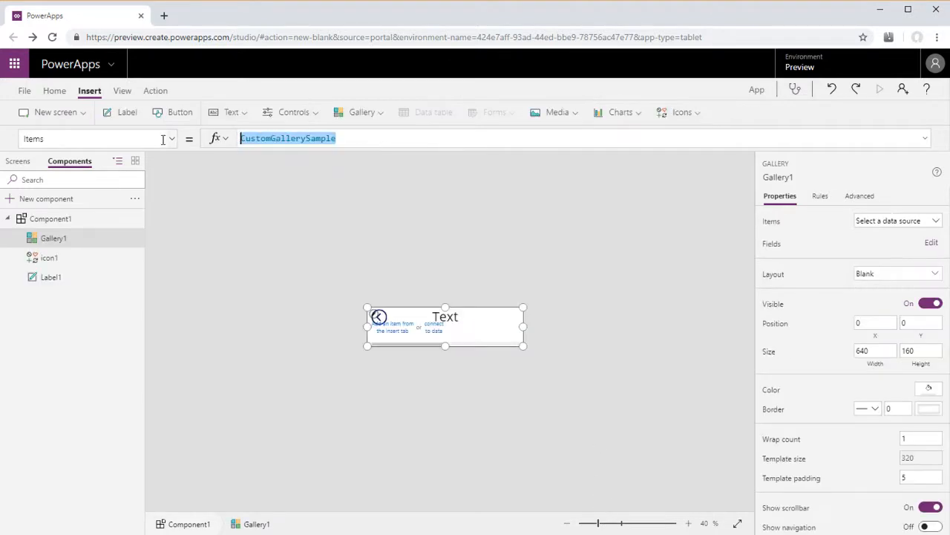
Step: Set the gallery Items to [1,2,3,4] and add a half-width button inside it
{"action": "type", "text": "[]"}
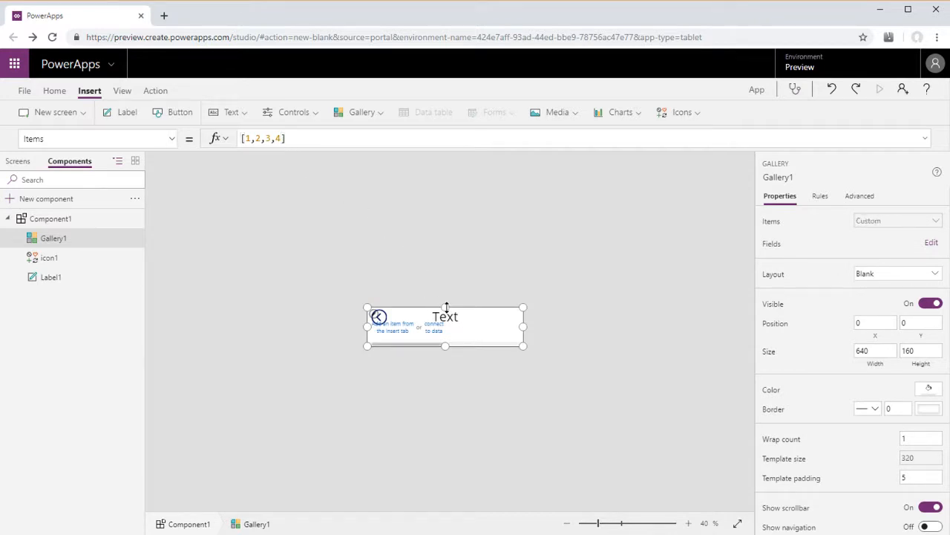
{"action": "left_click", "coordinate": [50, 218]}
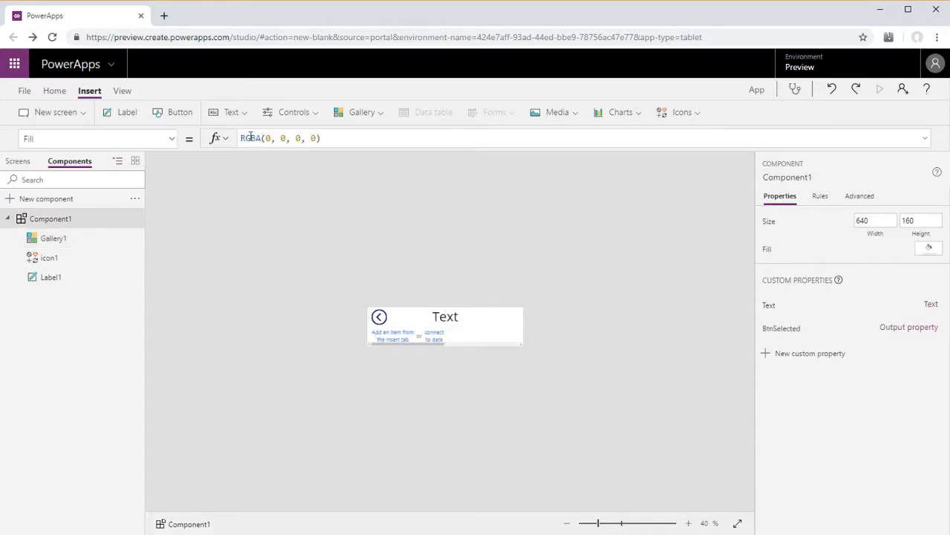
{"action": "left_click", "coordinate": [52, 238]}
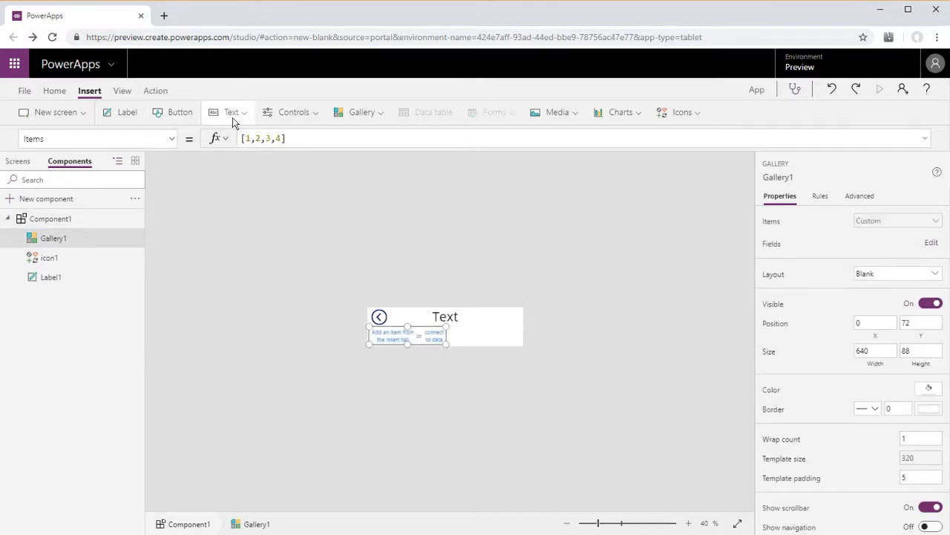
{"action": "left_click", "coordinate": [173, 112]}
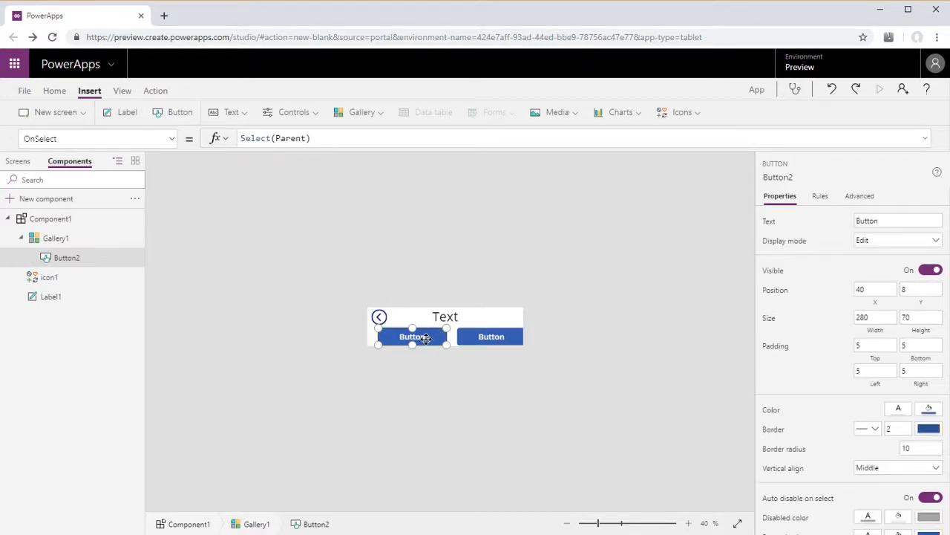
{"action": "left_click_drag", "start_coordinate": [445, 344], "coordinate": [412, 350]}
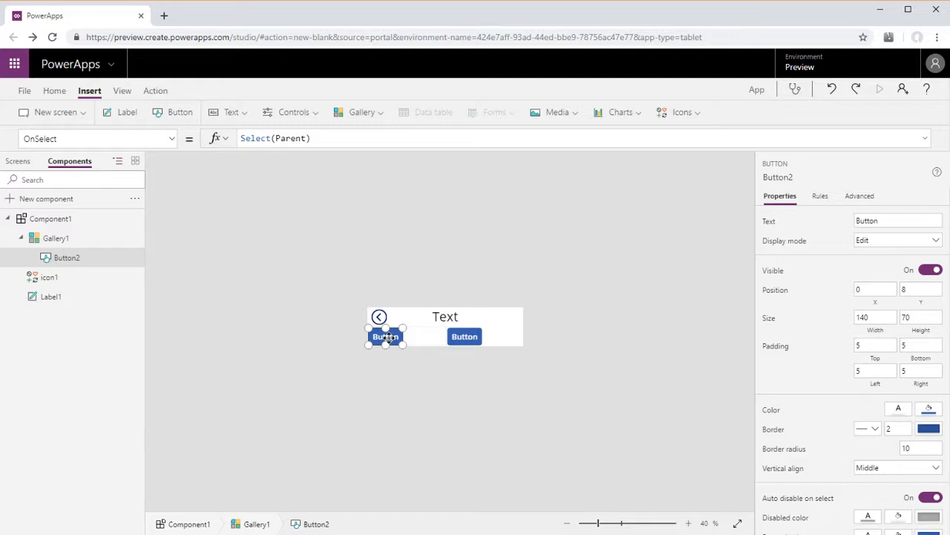
{"action": "mouse_move", "coordinate": [179, 150]}
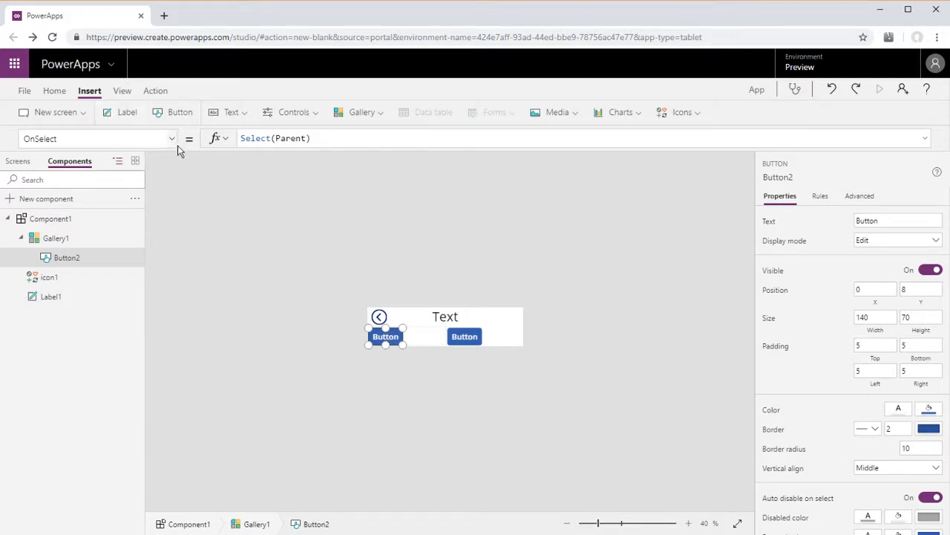
Step: Set gallery TemplateSize to Gallery1.Width/4 with zero padding, and lower the button in its tile
{"action": "left_click", "coordinate": [55, 238]}
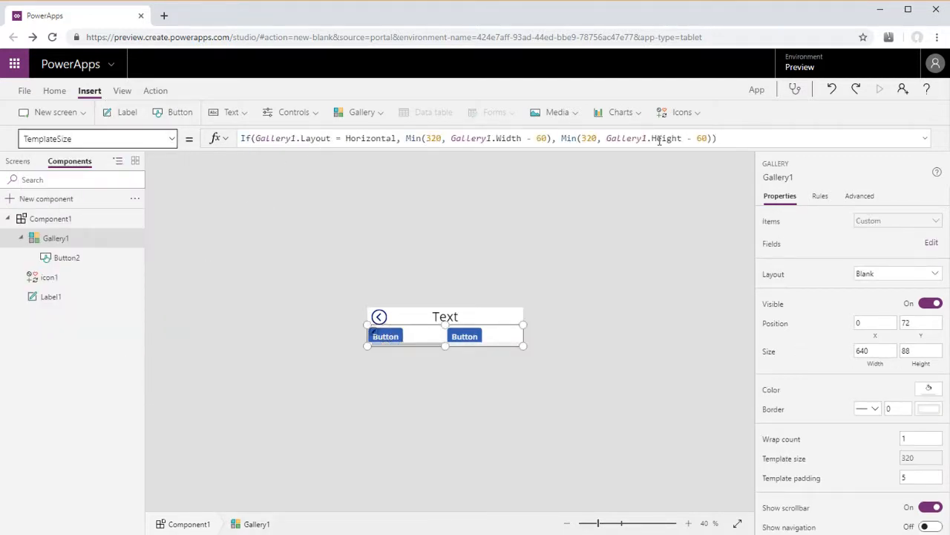
{"action": "type", "text": "ga1"}
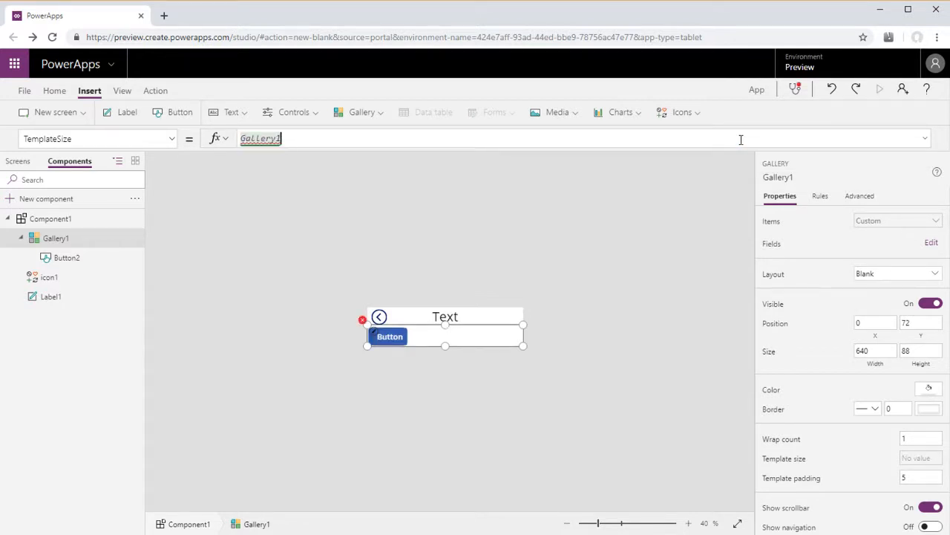
{"action": "left_click", "coordinate": [260, 138]}
{"action": "type", "text": ".Width/4"}
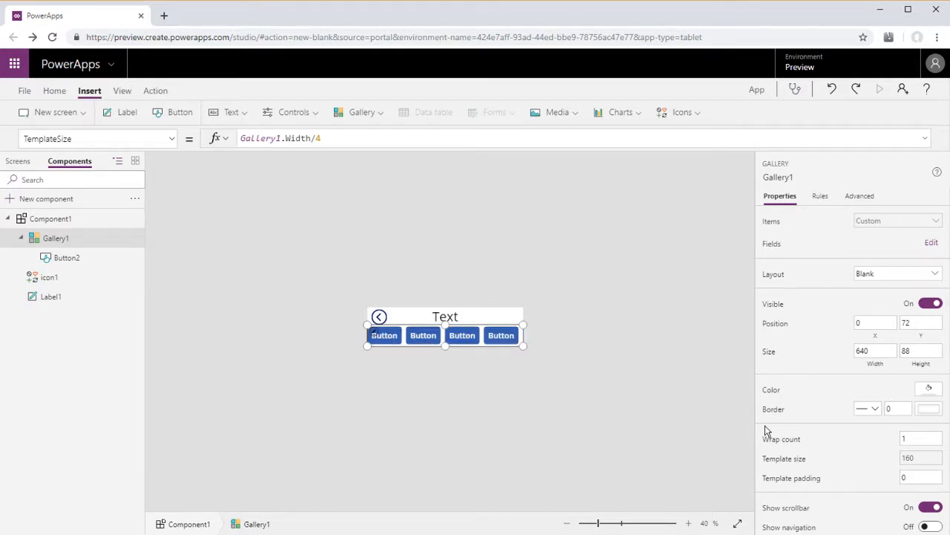
{"action": "left_click", "coordinate": [384, 335]}
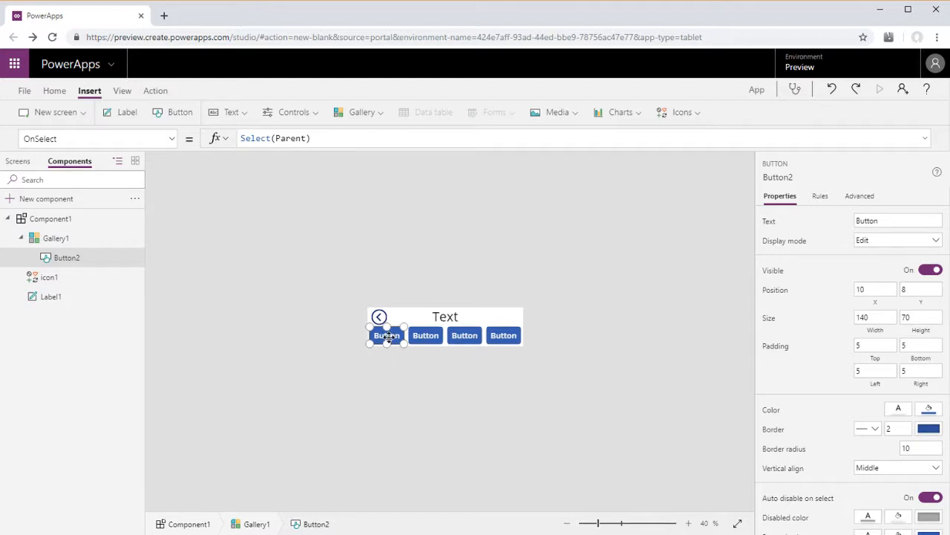
{"action": "left_click_drag", "start_coordinate": [387, 344], "coordinate": [387, 349]}
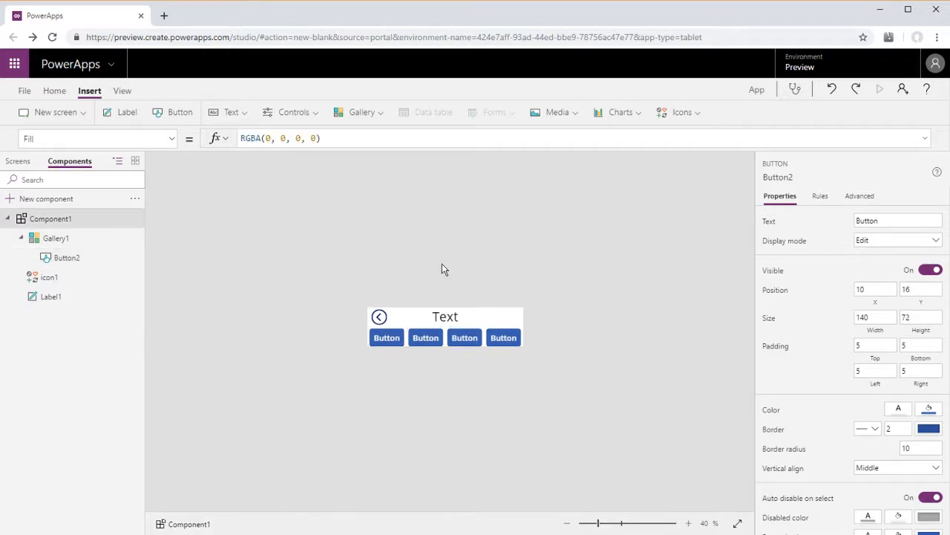
Step: Give Button2 a large RadiusTopLeft and set RadiusTopRight to Button2.RadiusTopLeft
{"action": "left_click", "coordinate": [386, 337]}
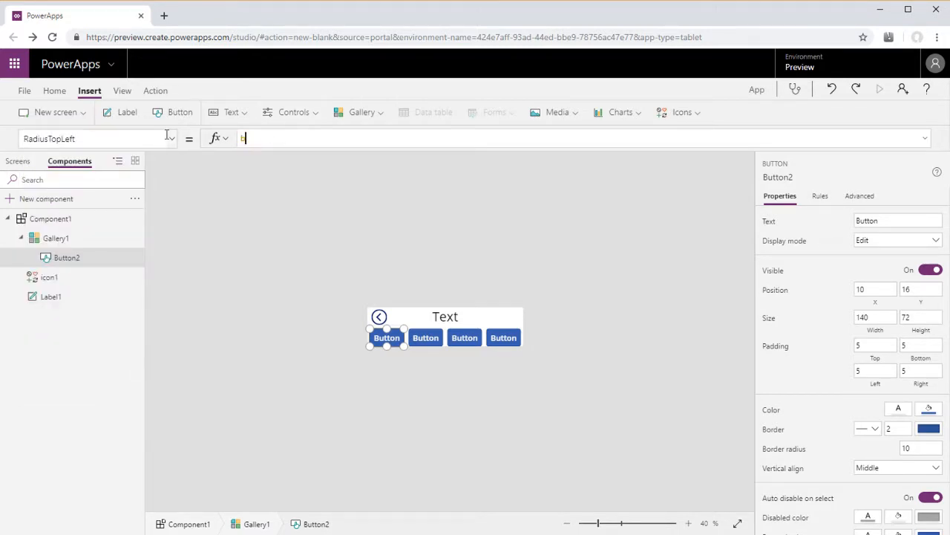
{"action": "type", "text": "butt"}
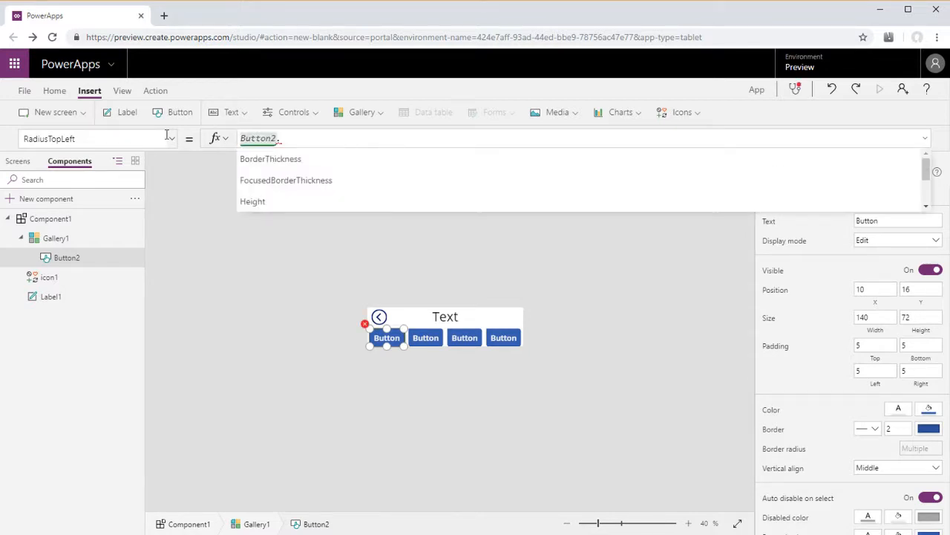
{"action": "type", "text": ".he"}
{"action": "left_click", "coordinate": [98, 139]}
{"action": "type", "text": "Righ"}
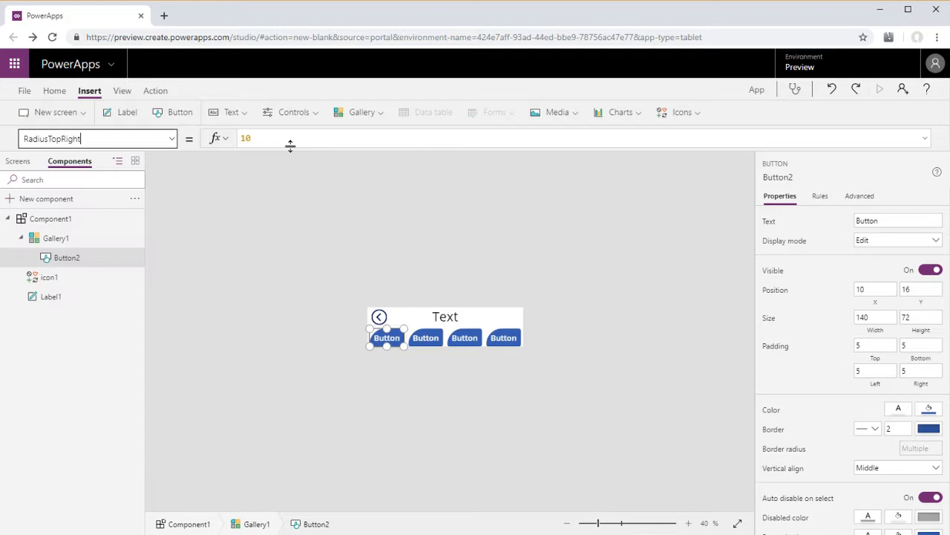
{"action": "type", "text": "bu"}
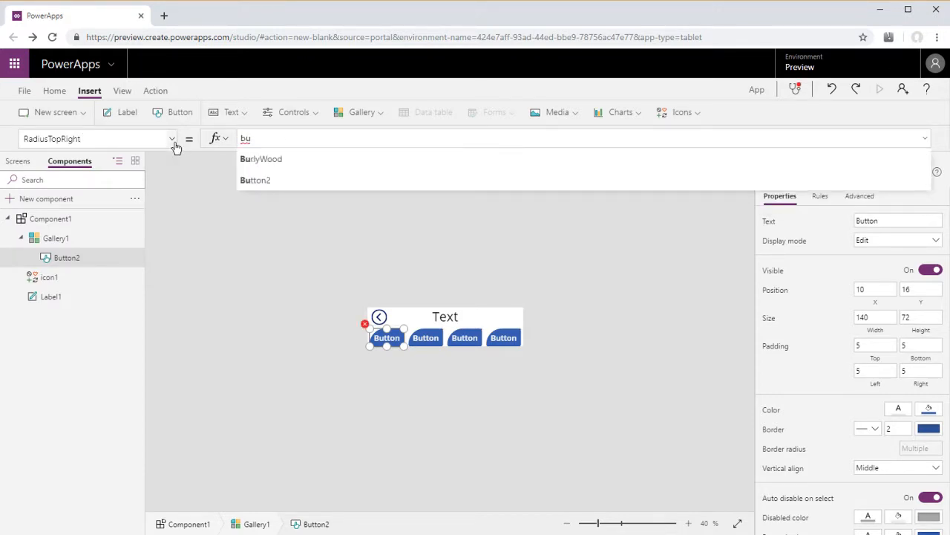
{"action": "type", "text": "Button2.ra"}
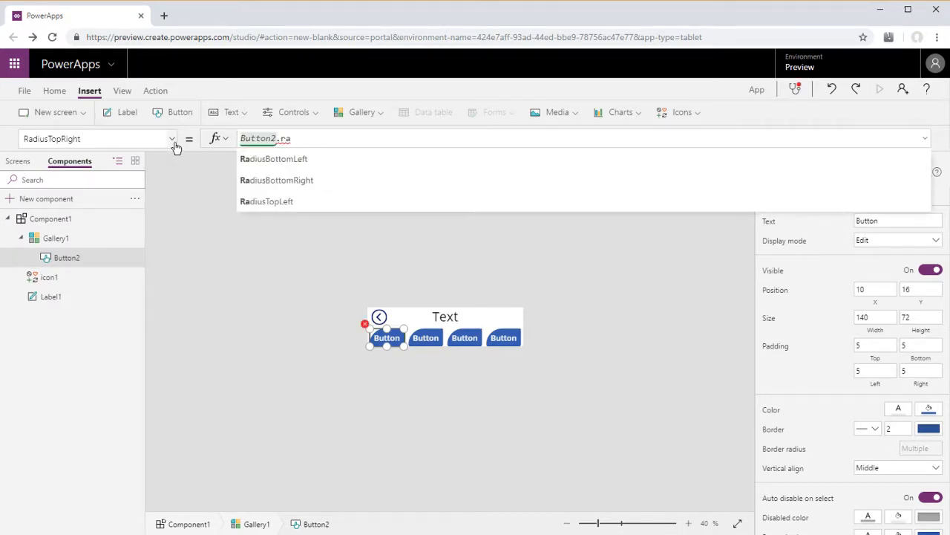
{"action": "left_click", "coordinate": [267, 201]}
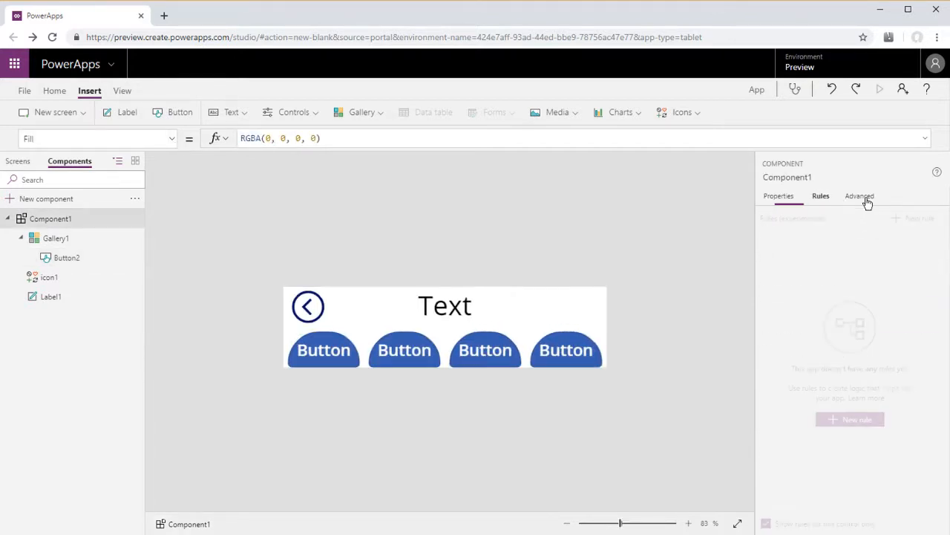
Step: Set the component's BtnSelected output property to Gallery1.Selected.Value
{"action": "left_click", "coordinate": [859, 195]}
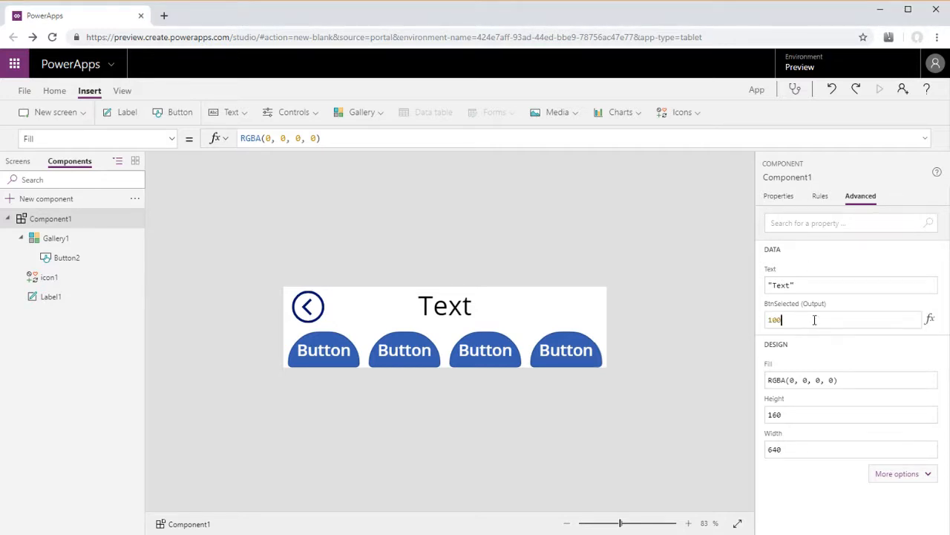
{"action": "type", "text": "Gal1"}
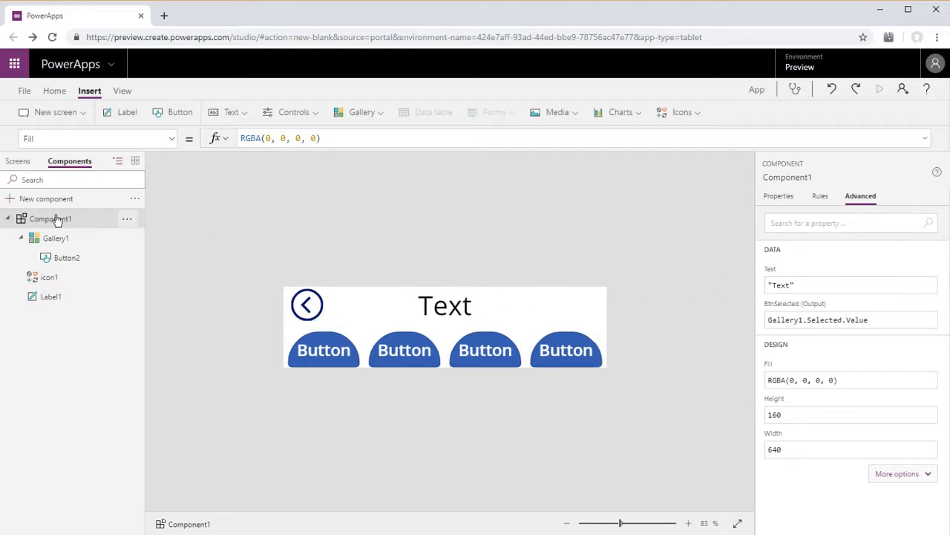
{"action": "left_click", "coordinate": [779, 195]}
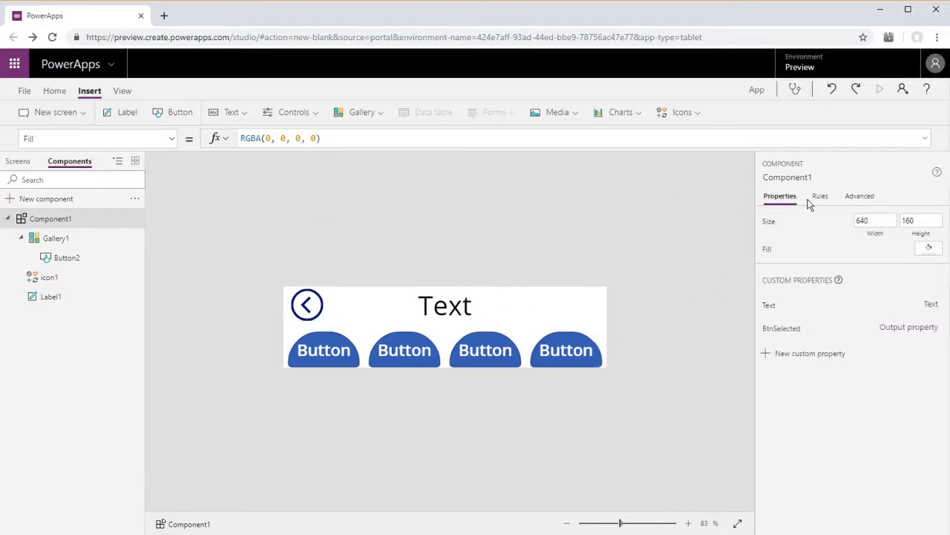
{"action": "left_click", "coordinate": [928, 248]}
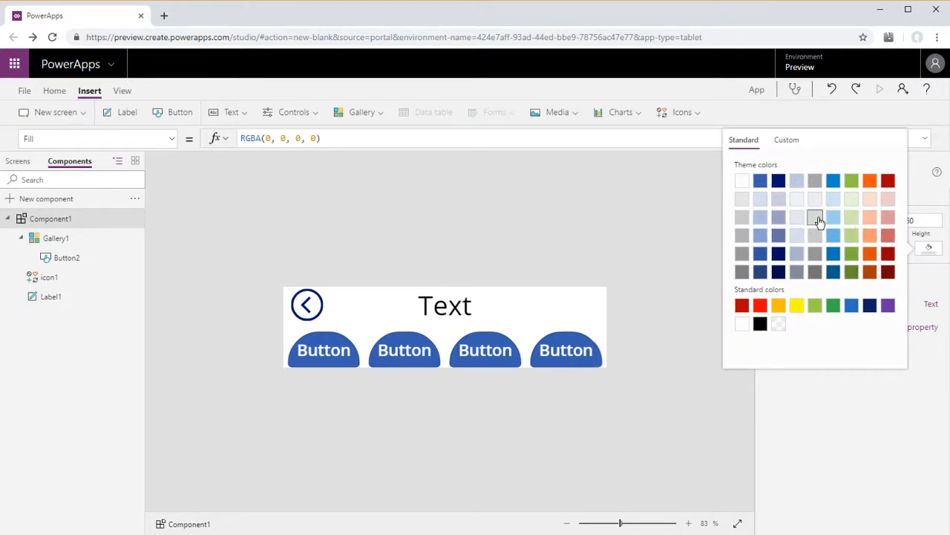
Step: Give the component a light grey fill and set Button2's Fill to an If highlighting the selected tab
{"action": "left_click", "coordinate": [815, 216]}
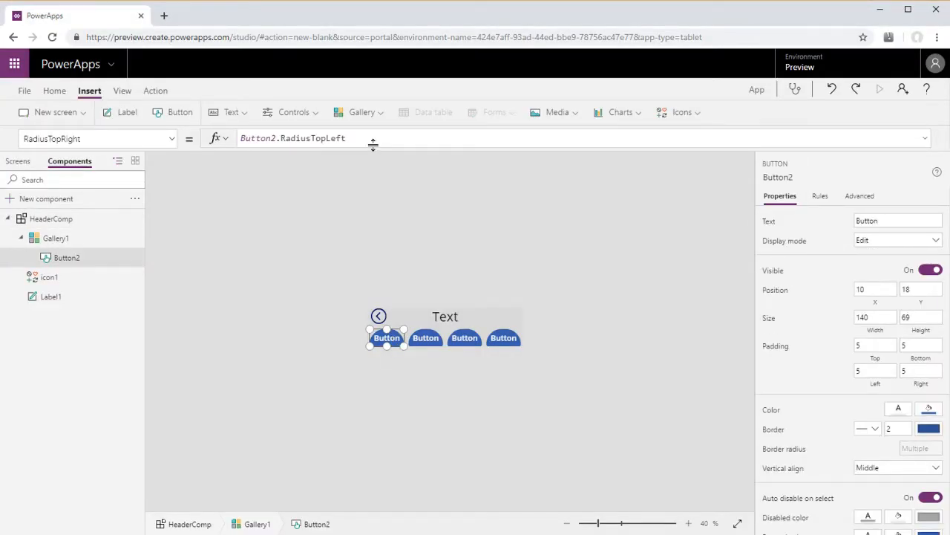
{"action": "left_click", "coordinate": [54, 90]}
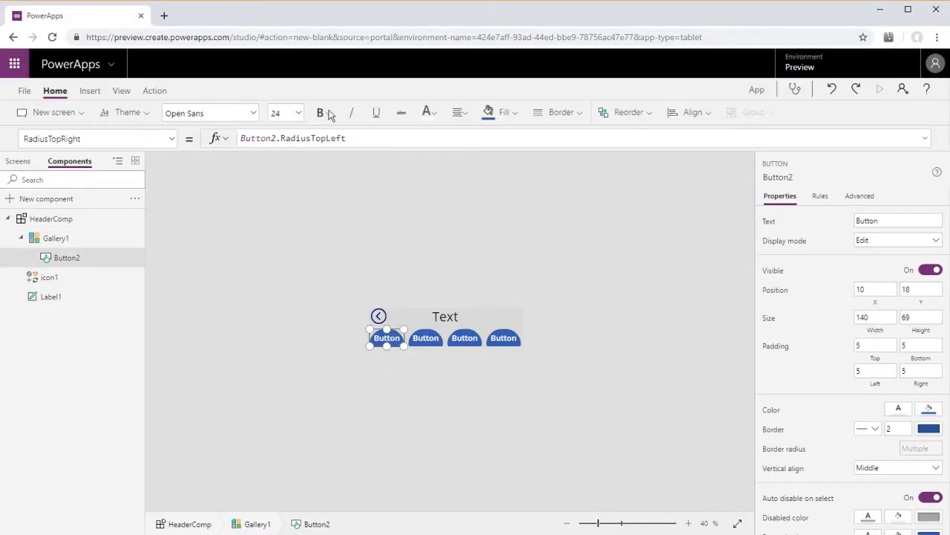
{"action": "left_click", "coordinate": [96, 139]}
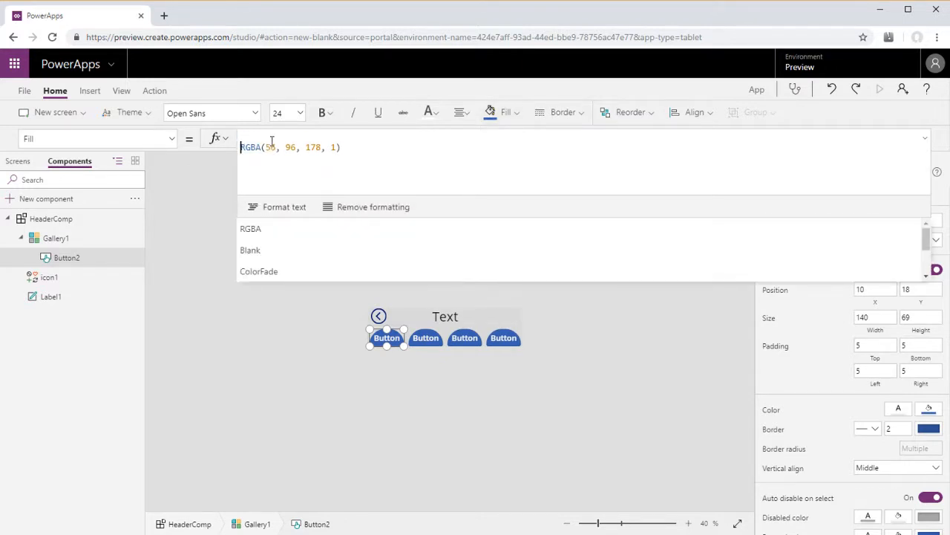
{"action": "type", "text": "If"}
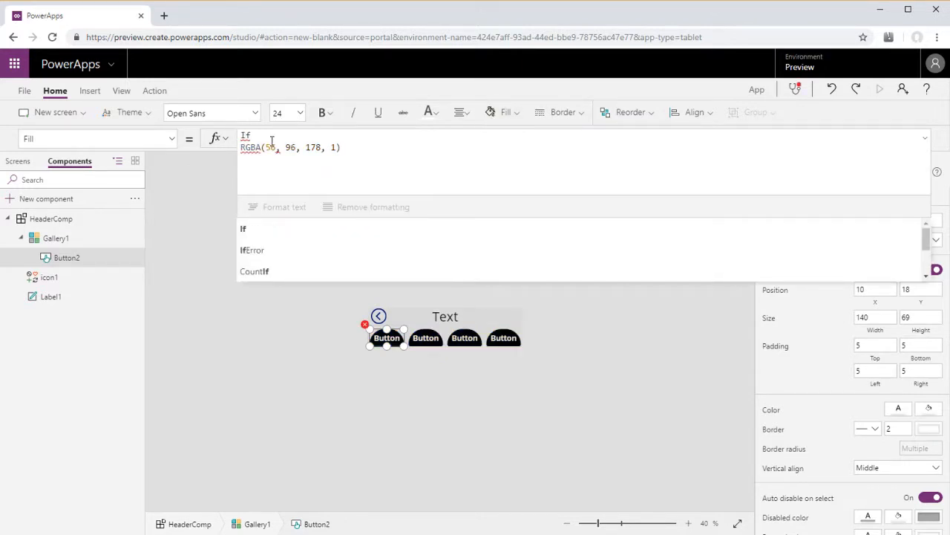
{"action": "type", "text": "(!"}
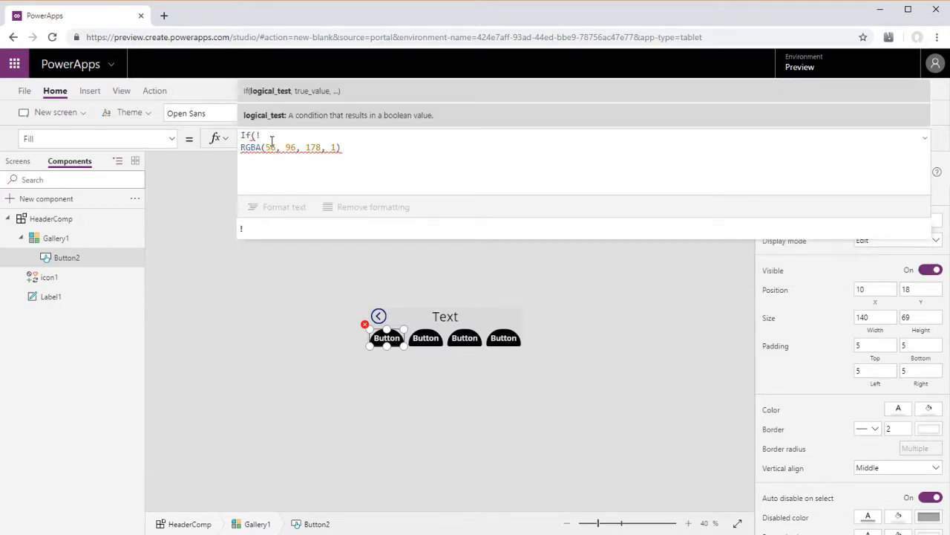
{"action": "type", "text": "tha"}
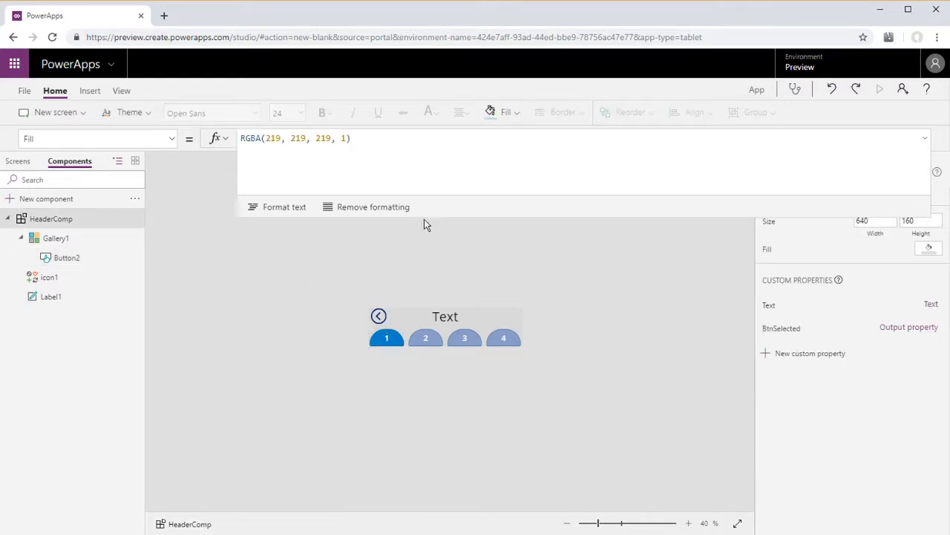
Step: Finish the fill formula and return to the empty Screen1 on the Screens tab
{"action": "left_click", "coordinate": [453, 316]}
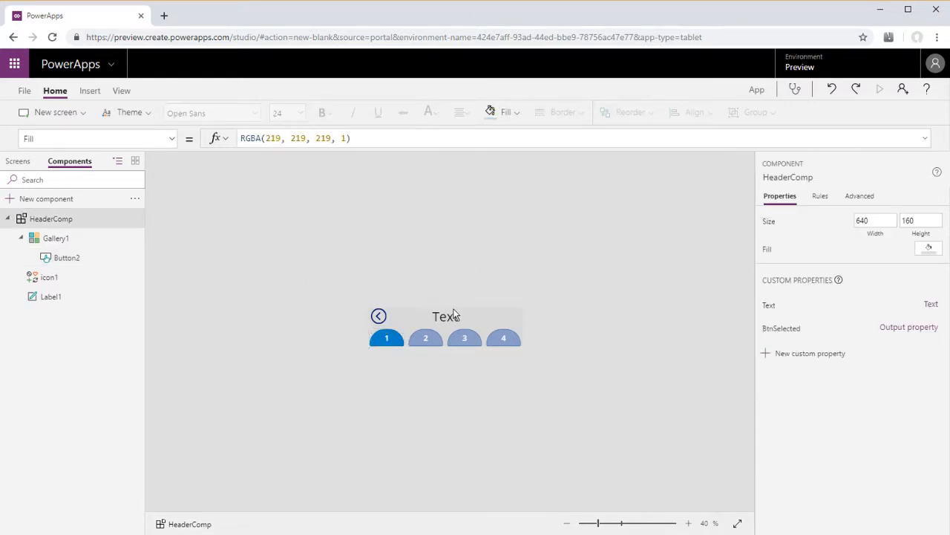
{"action": "left_click", "coordinate": [503, 338]}
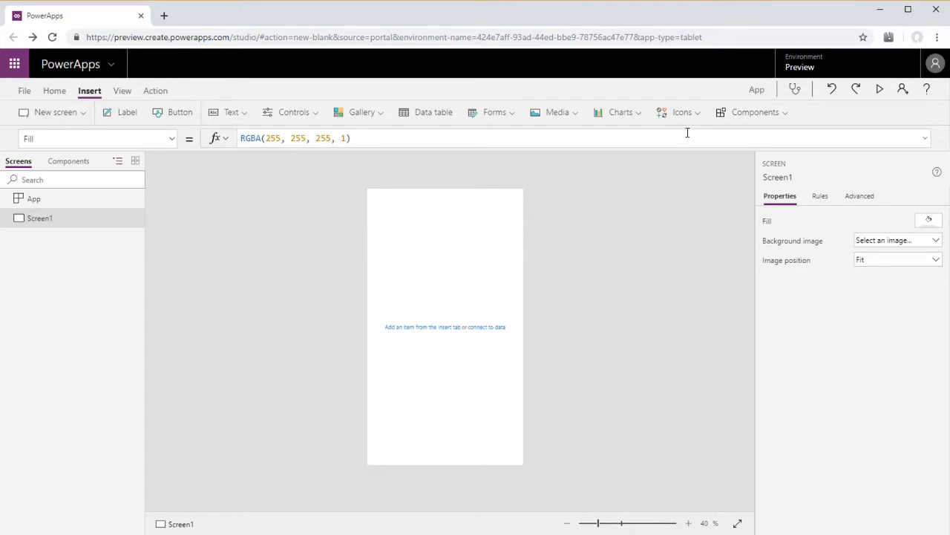
{"action": "mouse_move", "coordinate": [347, 119]}
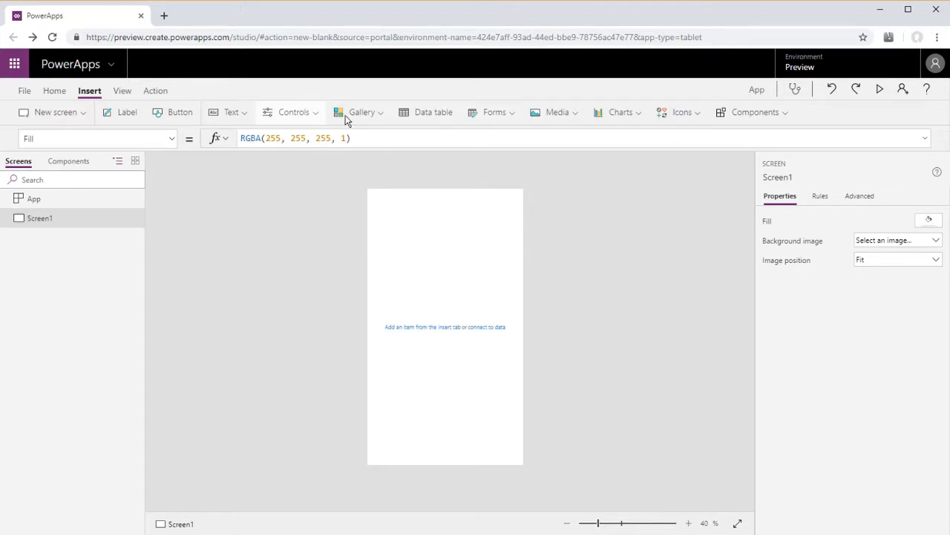
Step: Insert a vertical expense gallery, rename Screen1 to BrowseScreen, and add a new blank screen
{"action": "left_click", "coordinate": [359, 112]}
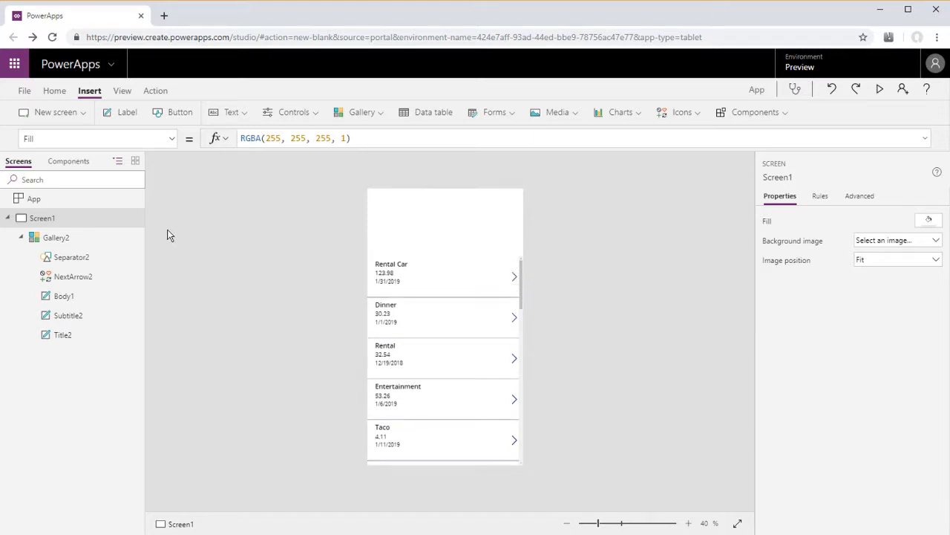
{"action": "mouse_move", "coordinate": [108, 198]}
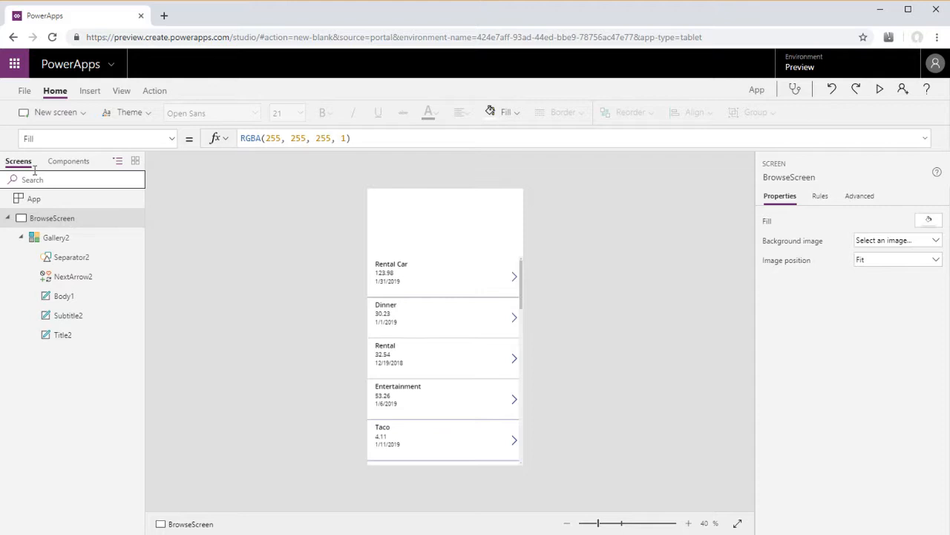
{"action": "left_click", "coordinate": [54, 112]}
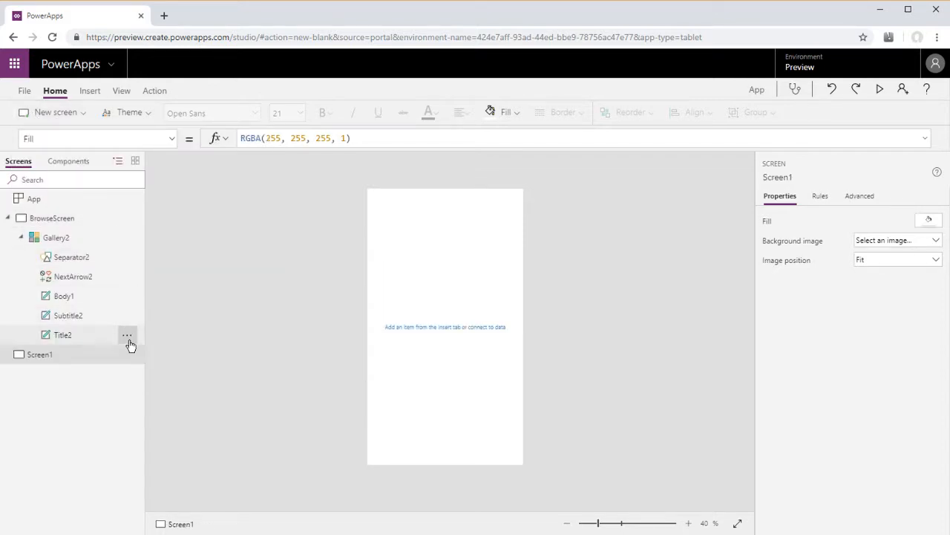
{"action": "left_click", "coordinate": [128, 354]}
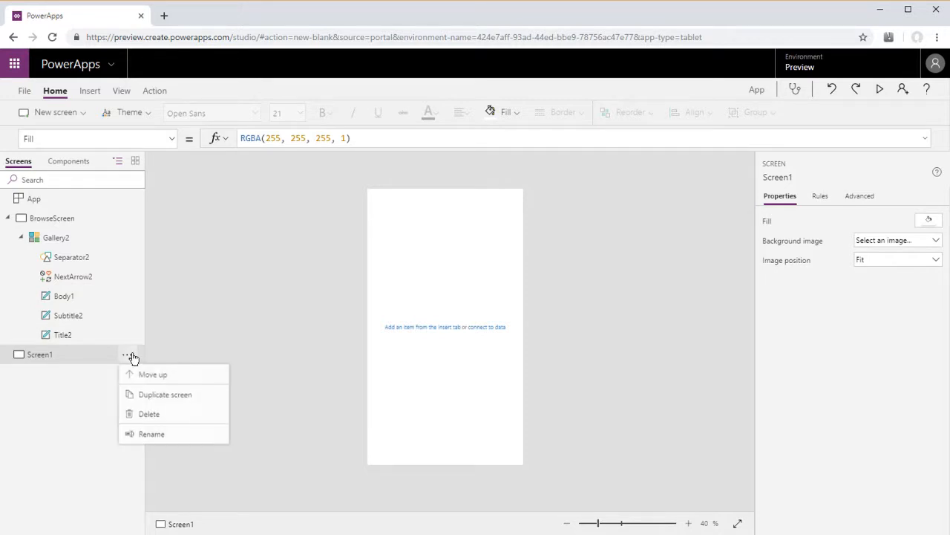
Step: Rename the new screen EditScreen and insert an edit form
{"action": "left_click", "coordinate": [152, 434]}
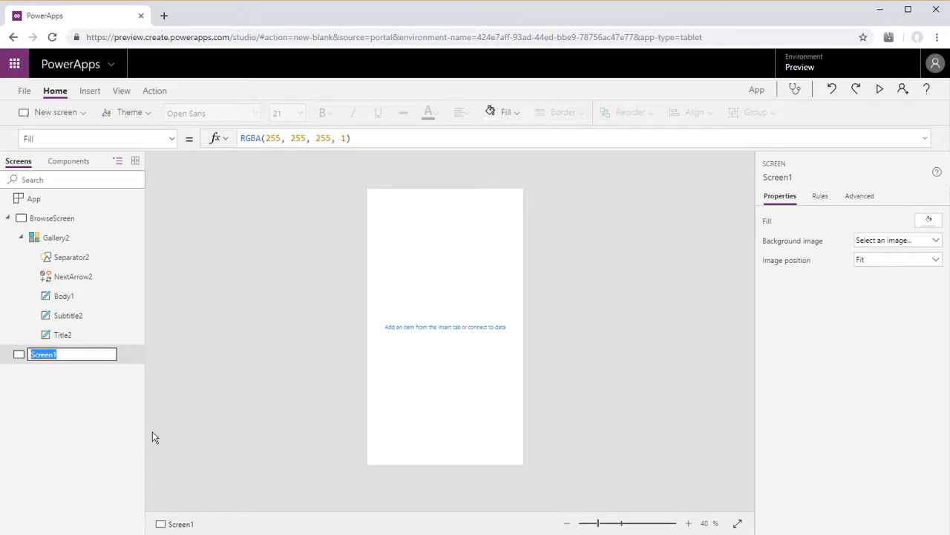
{"action": "type", "text": "Edits"}
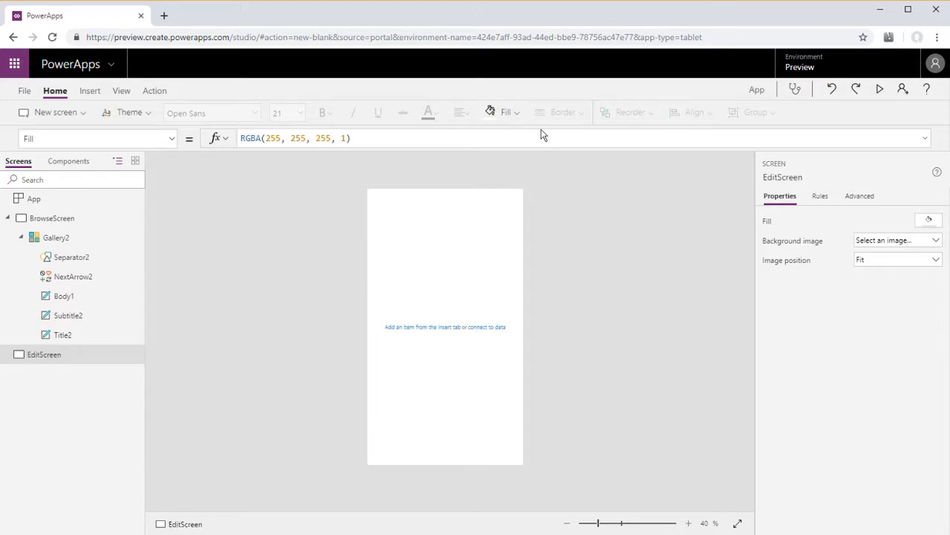
{"action": "left_click", "coordinate": [89, 90]}
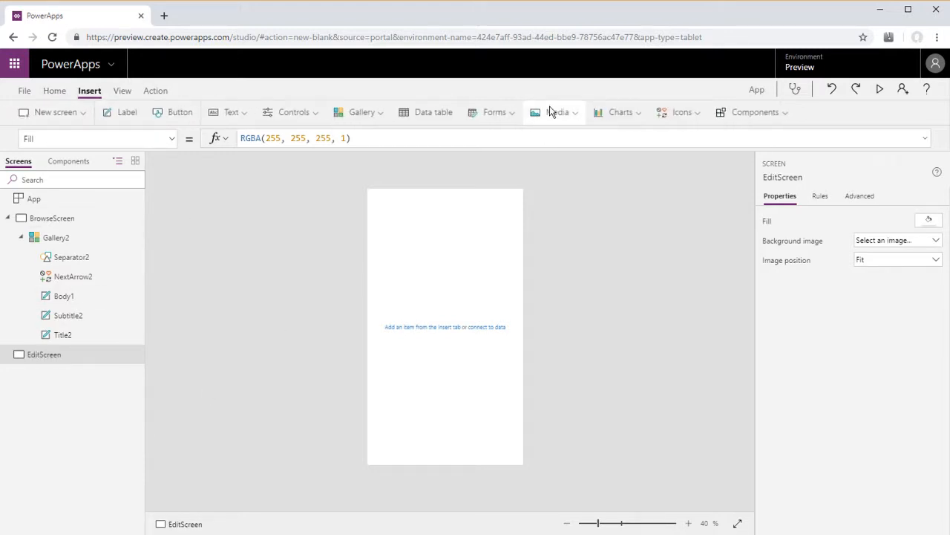
{"action": "left_click", "coordinate": [490, 113]}
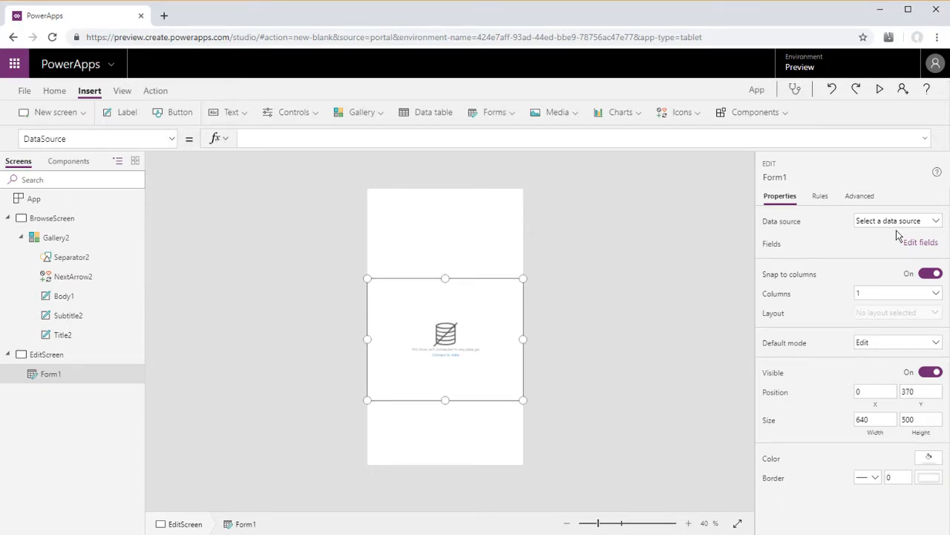
Step: Connect the form to Expenses and set its Item to Gallery2.Selected
{"action": "left_click", "coordinate": [897, 220]}
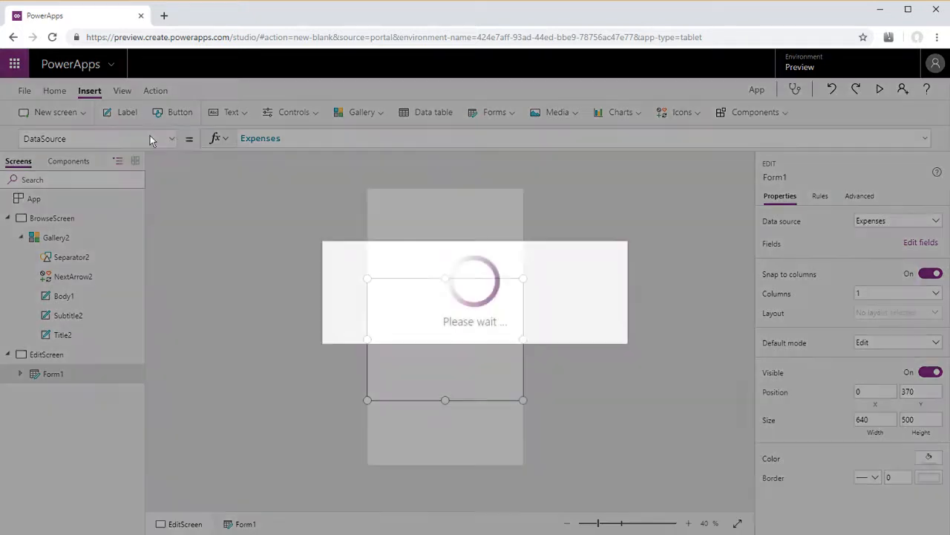
{"action": "left_click", "coordinate": [172, 138]}
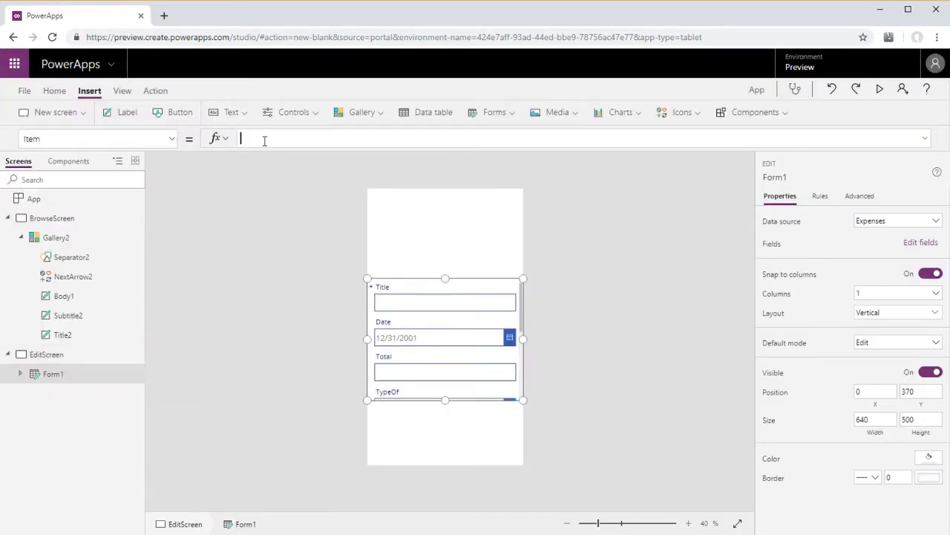
{"action": "type", "text": "Gall"}
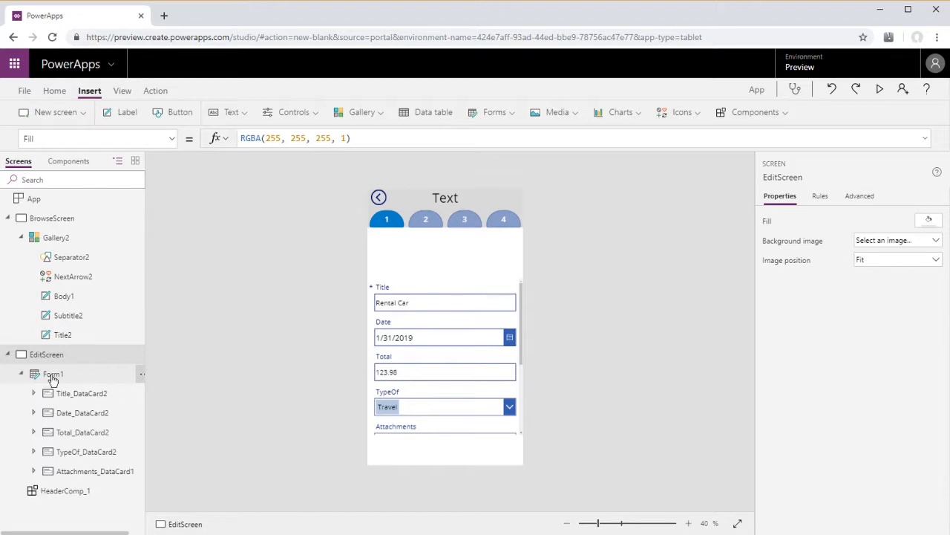
Step: Select Form1 on EditScreen so it can be moved under the header and set to 642 tall
{"action": "left_click", "coordinate": [53, 373]}
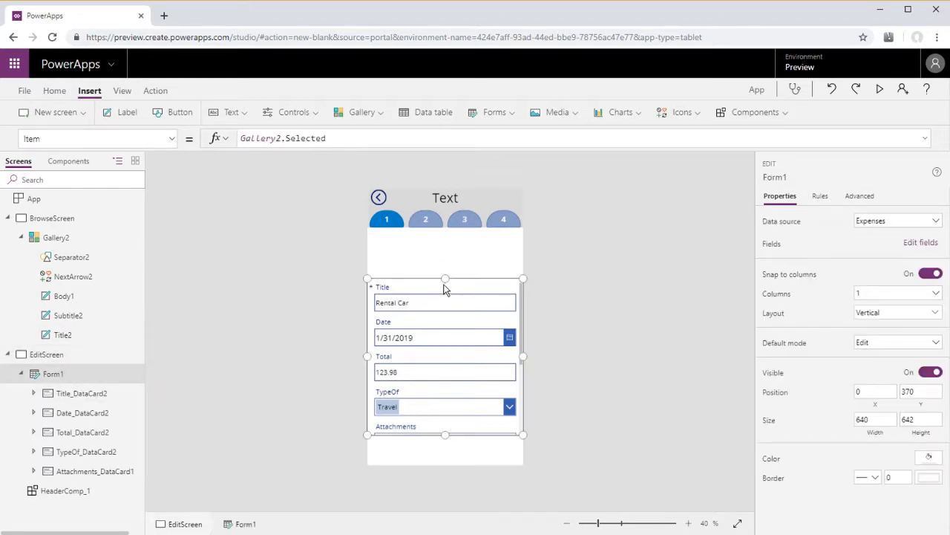
{"action": "mouse_move", "coordinate": [471, 278]}
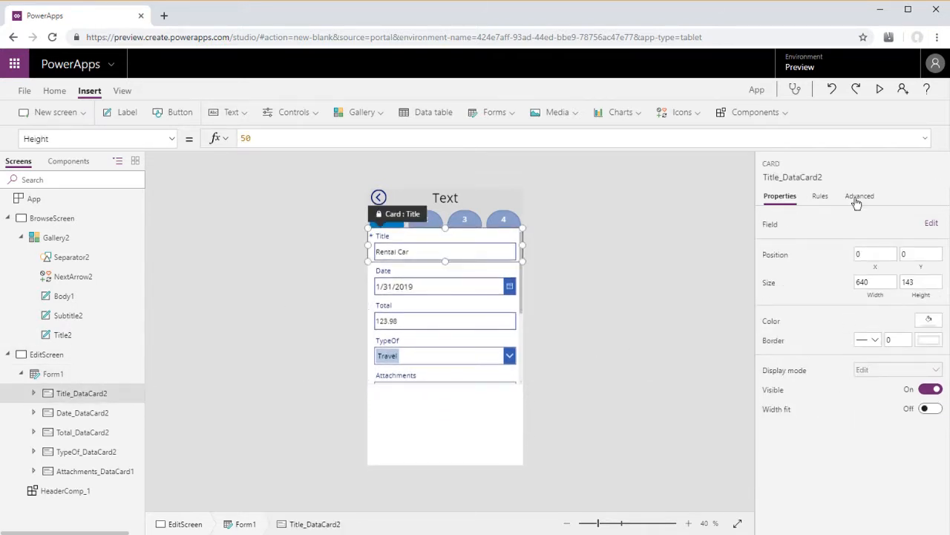
Step: Set the Title card's Visible to HeaderComp_1.BtnSelected=1, then edit the Total card's visibility
{"action": "left_click", "coordinate": [860, 195]}
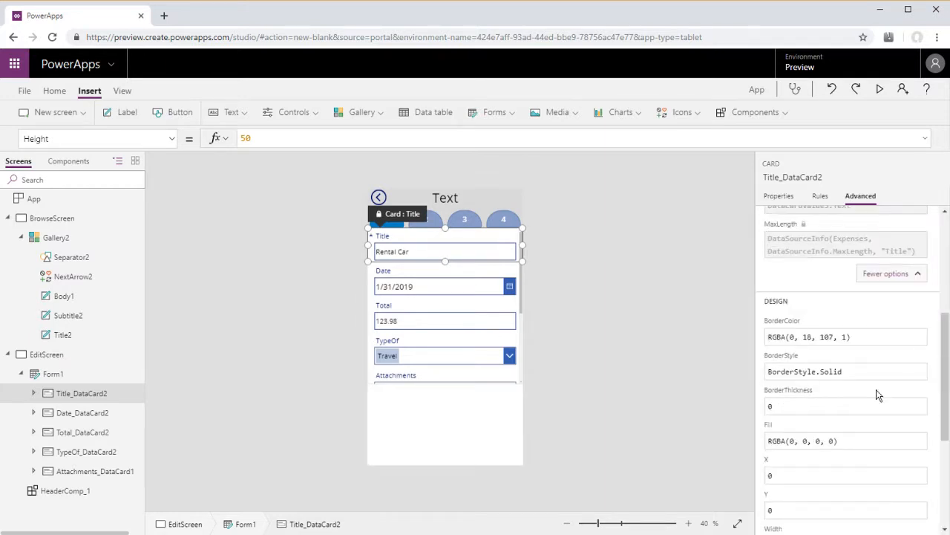
{"action": "scroll", "scroll_direction": "down", "scroll_amount": 3}
{"action": "type", "text": "hed"}
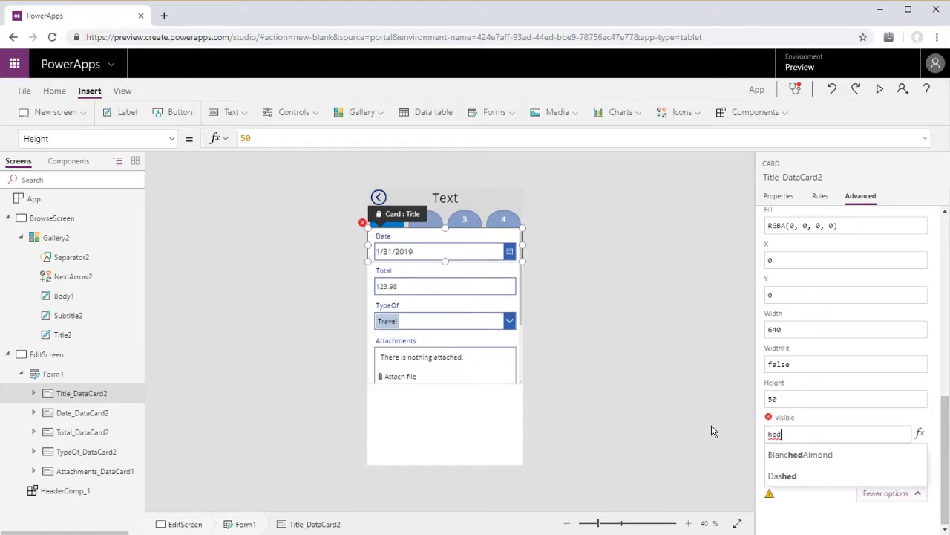
{"action": "type", "text": "HeaderComp_1"}
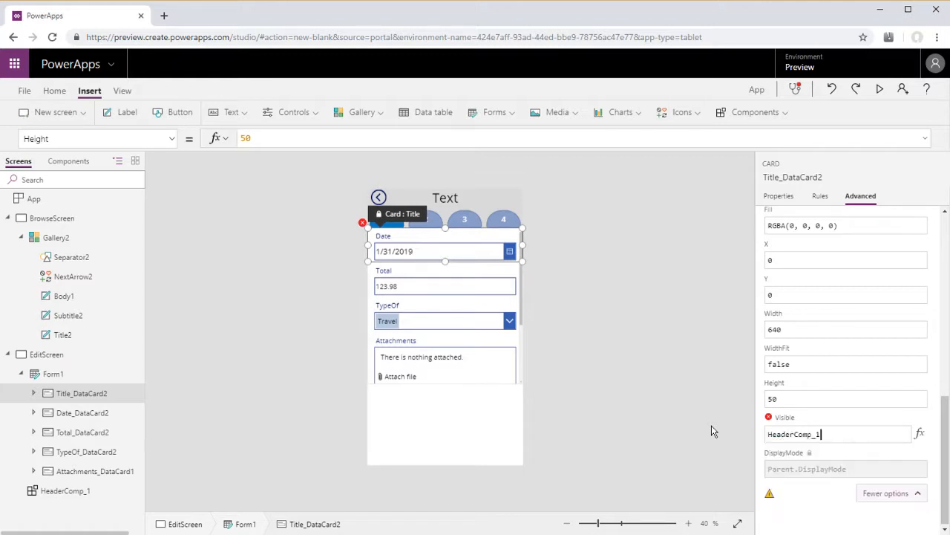
{"action": "type", "text": "."}
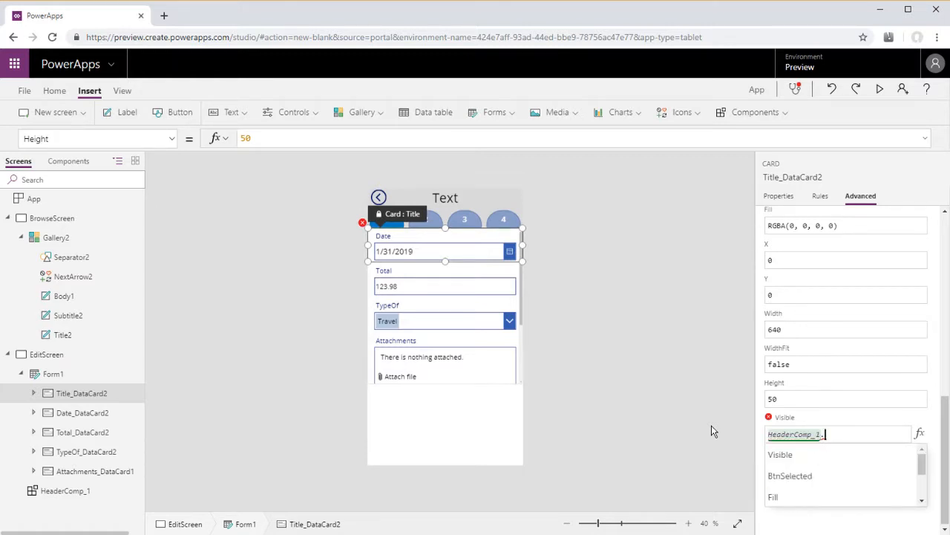
{"action": "left_click", "coordinate": [789, 475]}
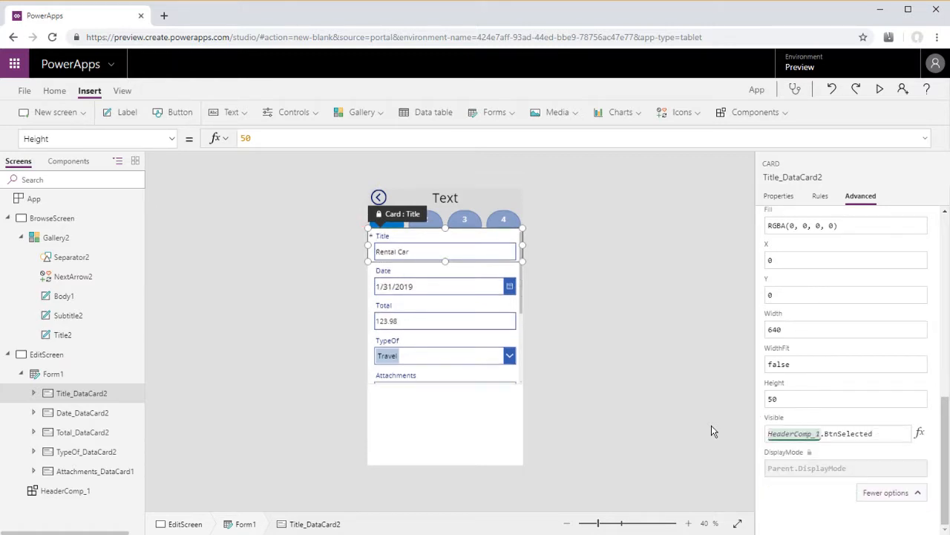
{"action": "type", "text": "=1"}
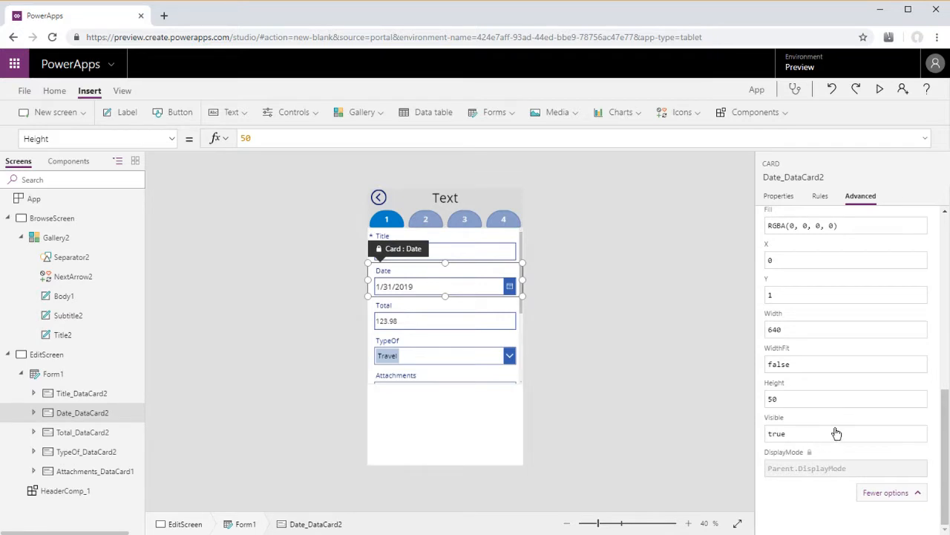
{"action": "type", "text": "HeaderComp_1.BtnSelected=1"}
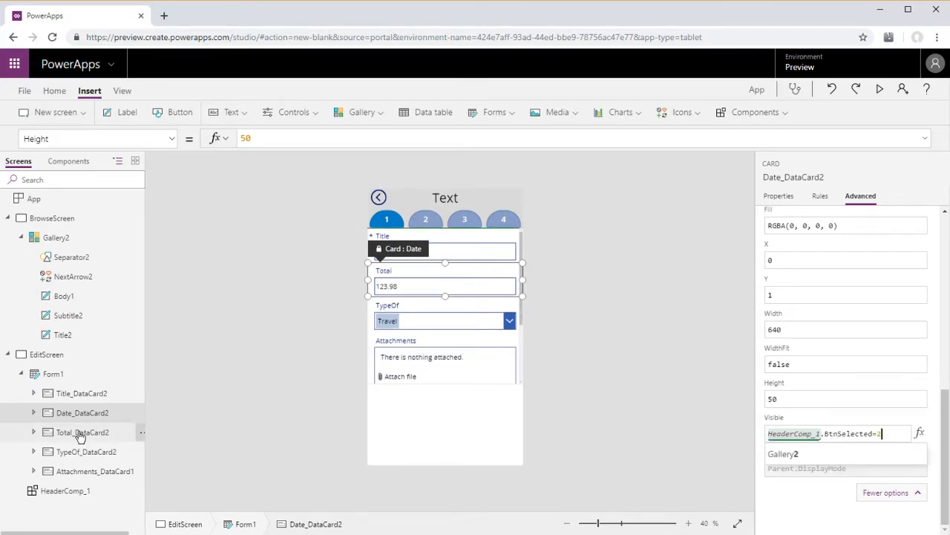
{"action": "left_click", "coordinate": [79, 432]}
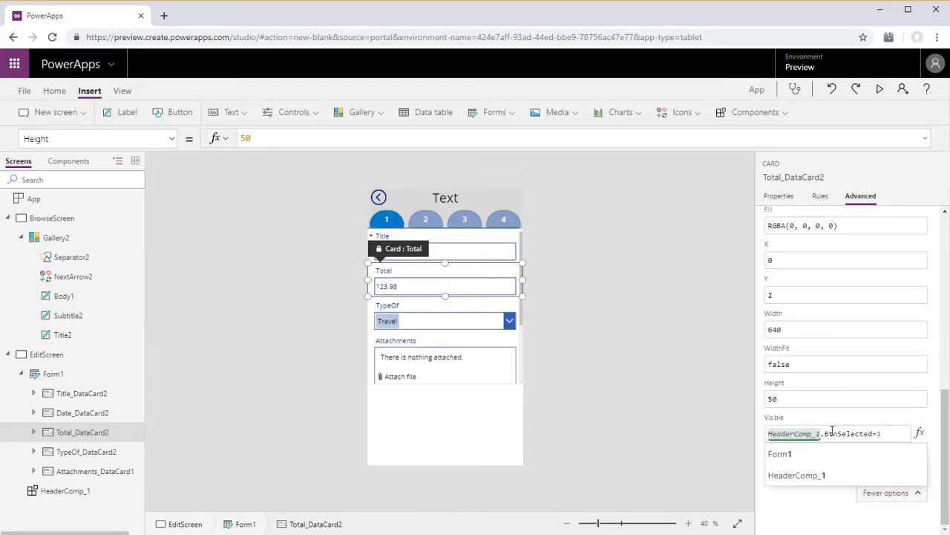
{"action": "left_click", "coordinate": [85, 452]}
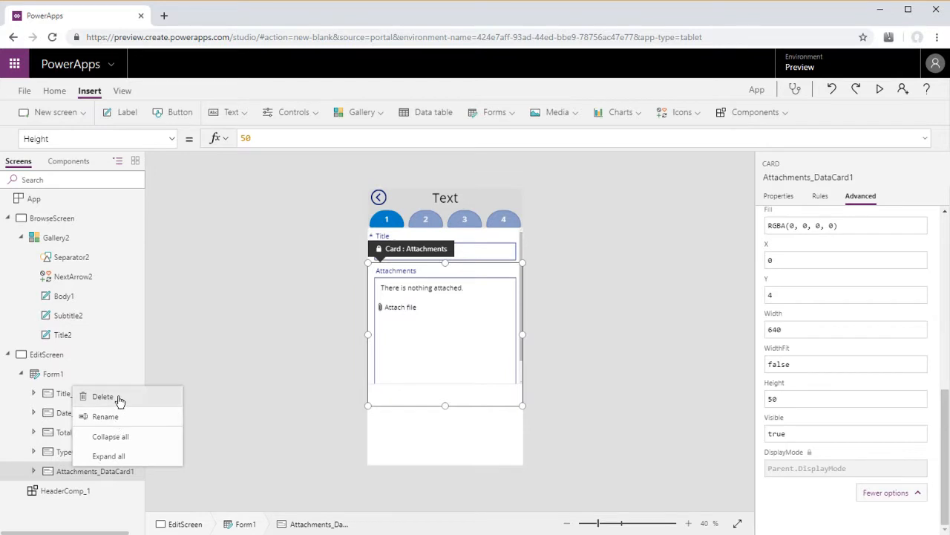
Step: Delete Attachments_DataCard1 from the EditScreen form
{"action": "left_click", "coordinate": [103, 397]}
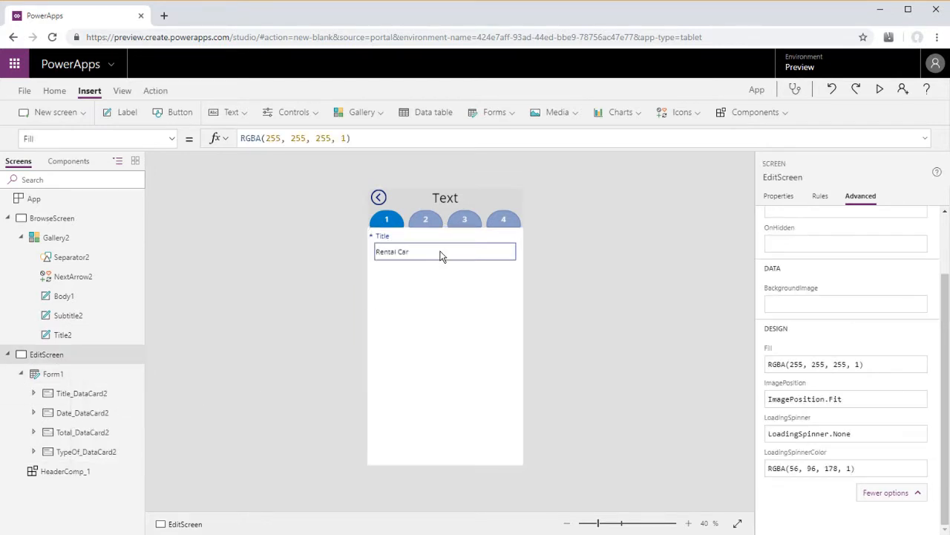
{"action": "left_click", "coordinate": [464, 219]}
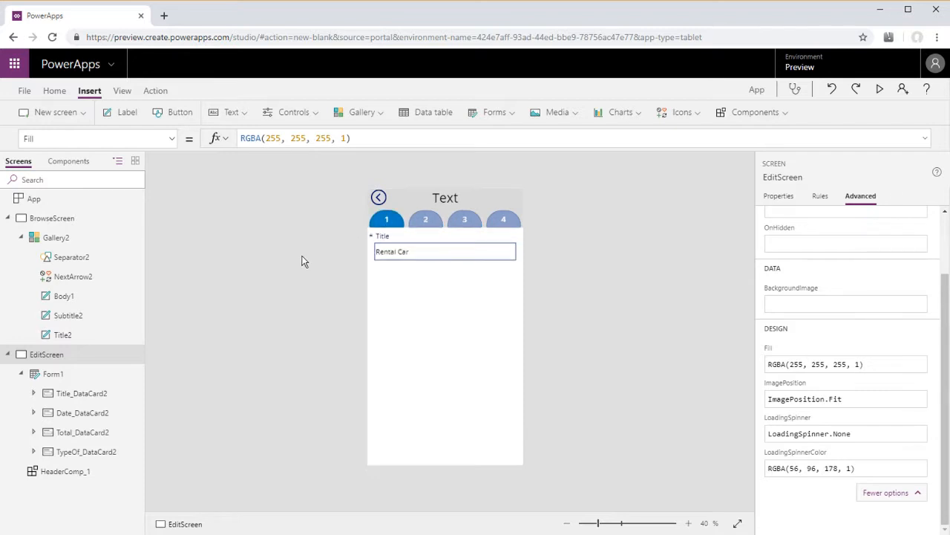
{"action": "mouse_move", "coordinate": [266, 305]}
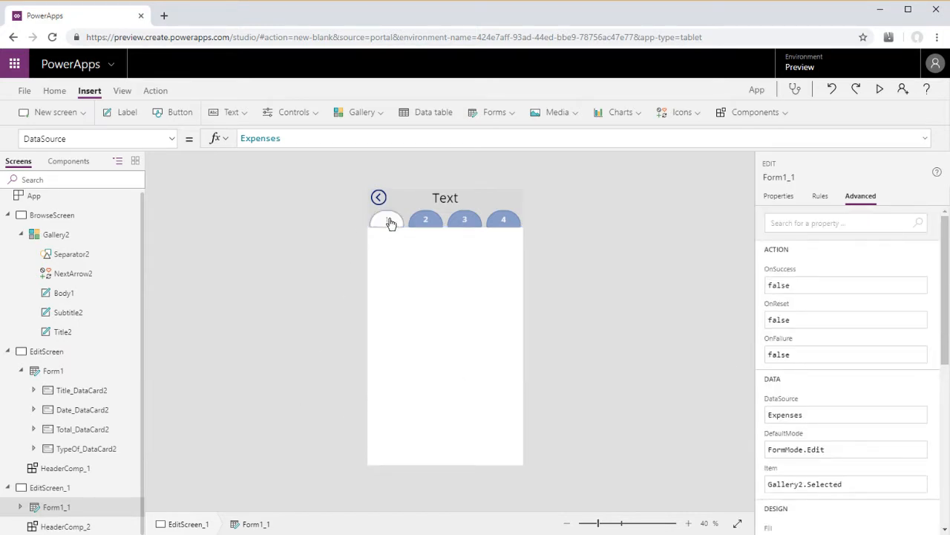
Step: Change the copied form Form1_1's Default mode from Edit to New
{"action": "left_click", "coordinate": [387, 219]}
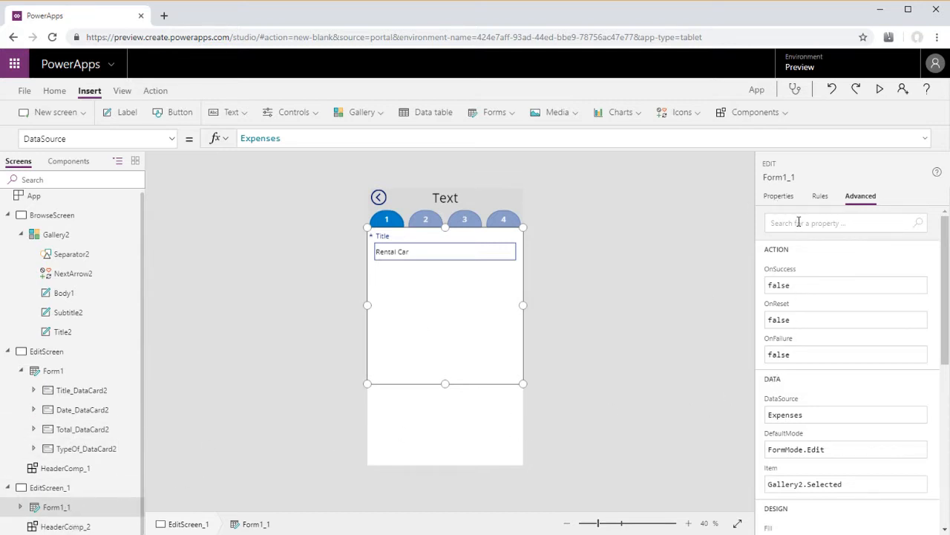
{"action": "left_click", "coordinate": [779, 196]}
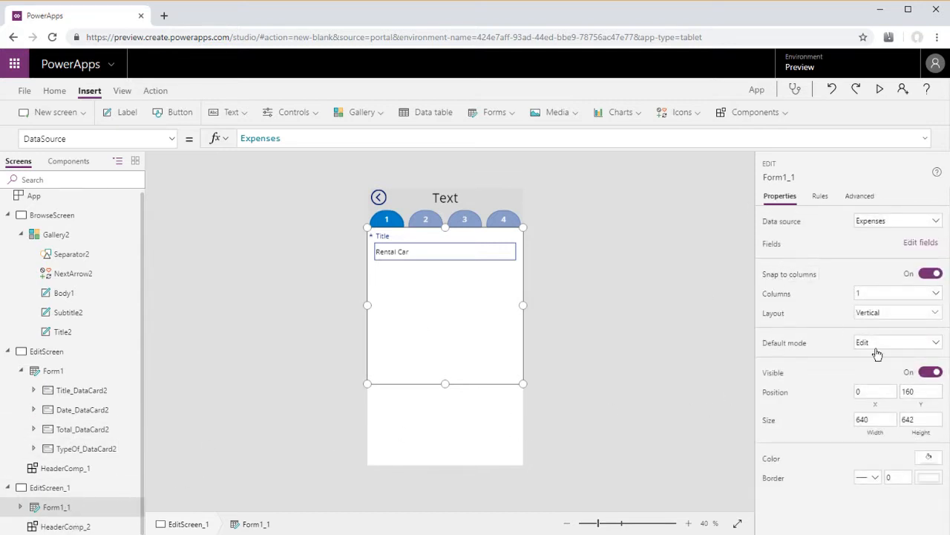
{"action": "left_click", "coordinate": [897, 342]}
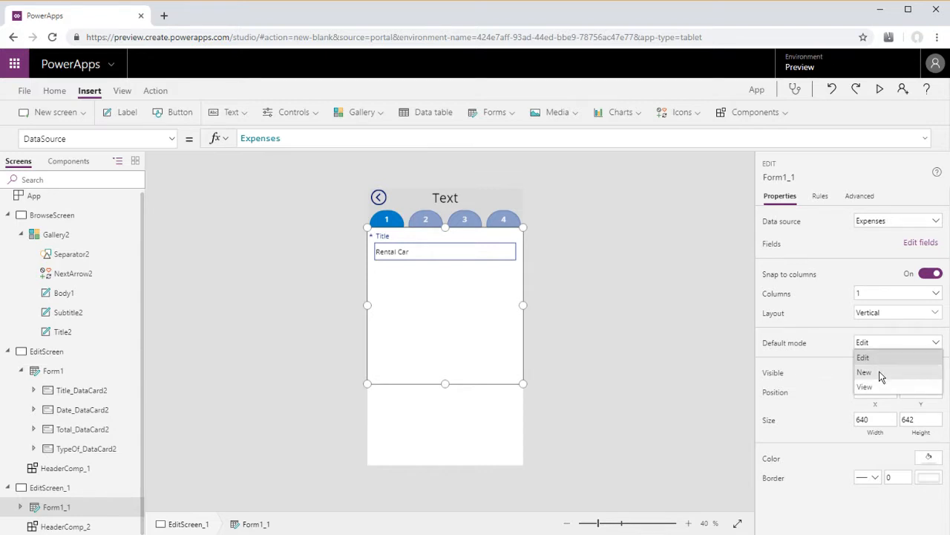
{"action": "left_click", "coordinate": [861, 372]}
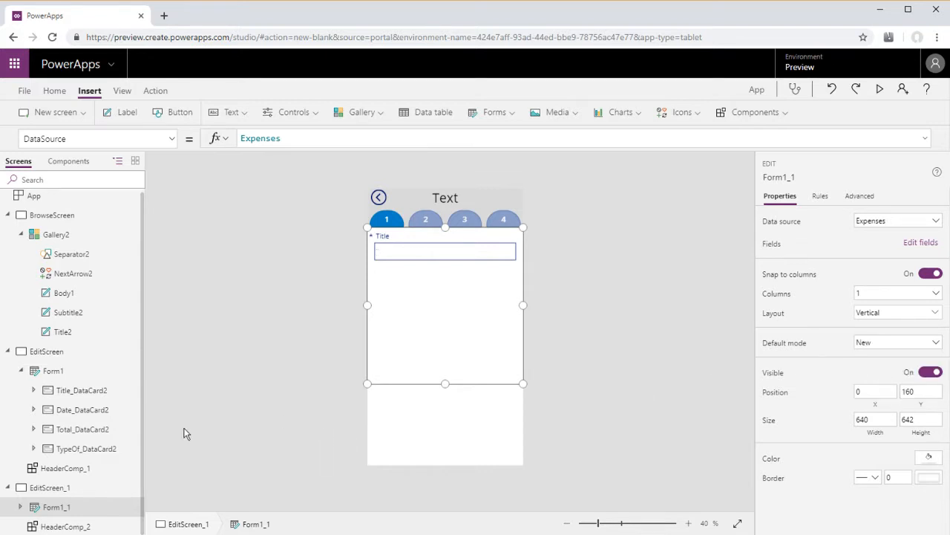
{"action": "double_click", "coordinate": [52, 485]}
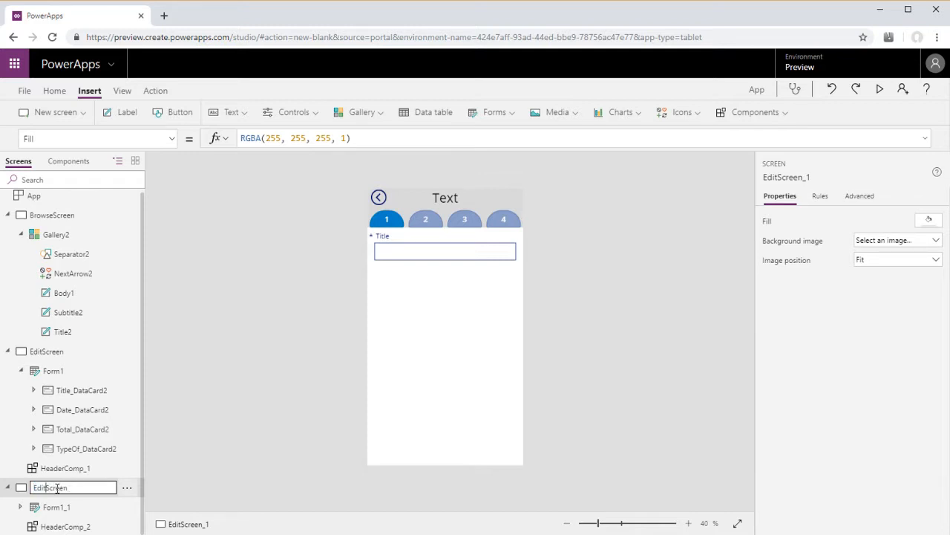
Step: Rename EditScreen_1 to CreateNewScreen and duplicate it from its actions menu
{"action": "type", "text": "CreateScreen"}
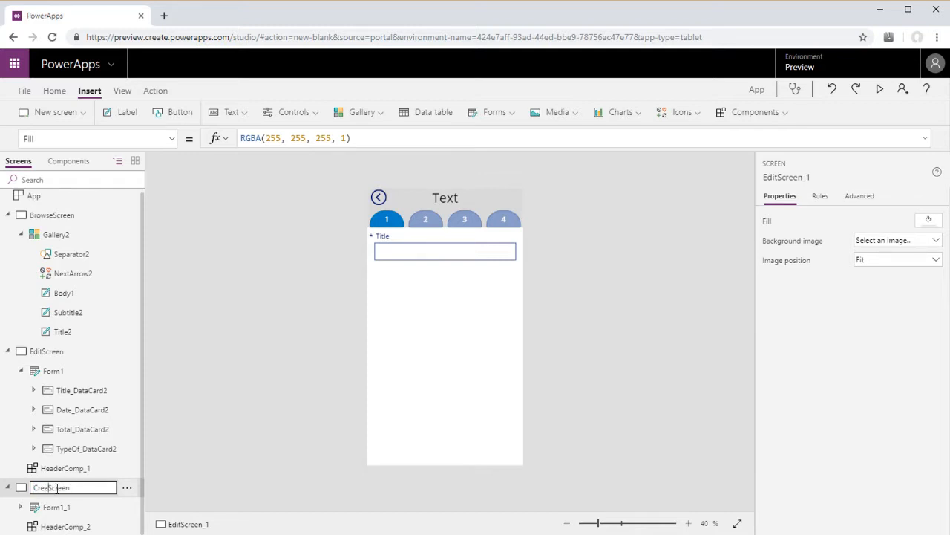
{"action": "type", "text": "CreateNewScreen"}
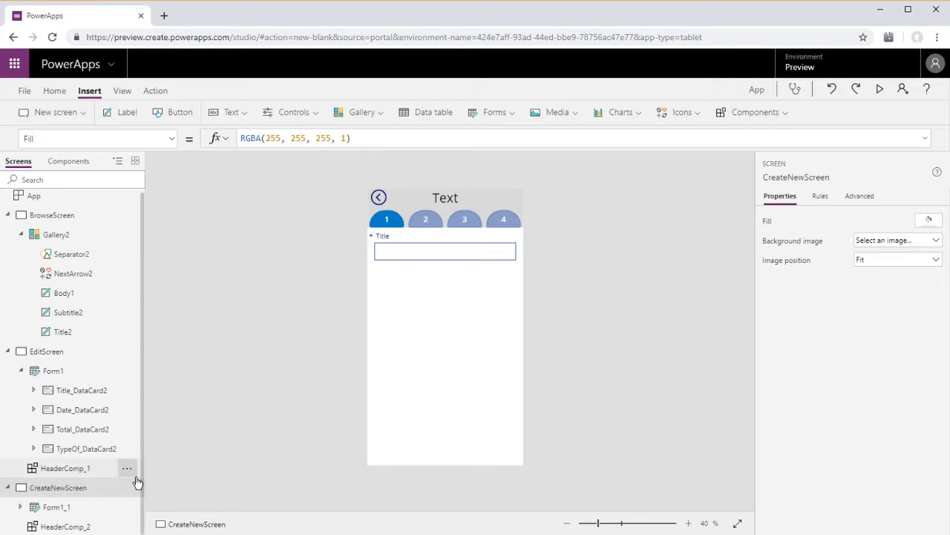
{"action": "left_click", "coordinate": [504, 219]}
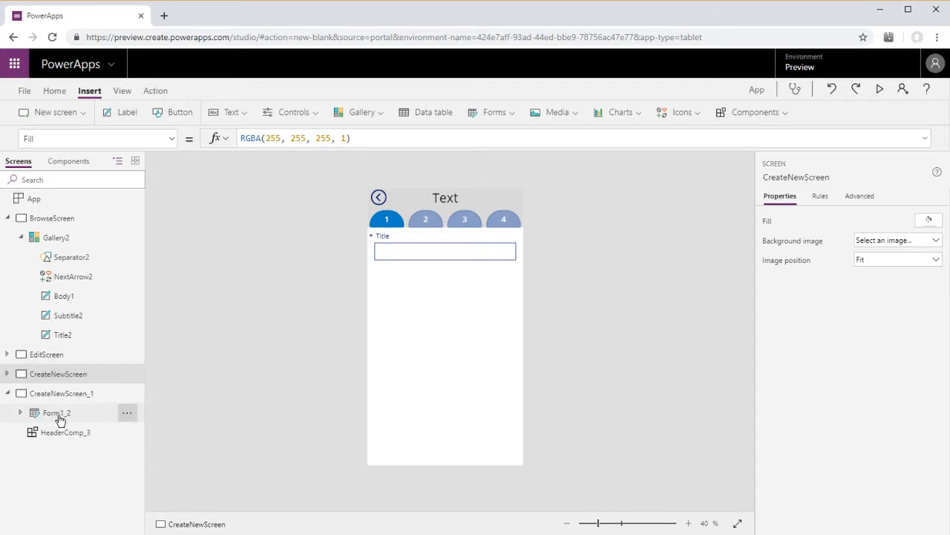
Step: Rename CreateNewScreen_1 to DetailScreen and check the header tabs on the form
{"action": "left_click", "coordinate": [57, 413]}
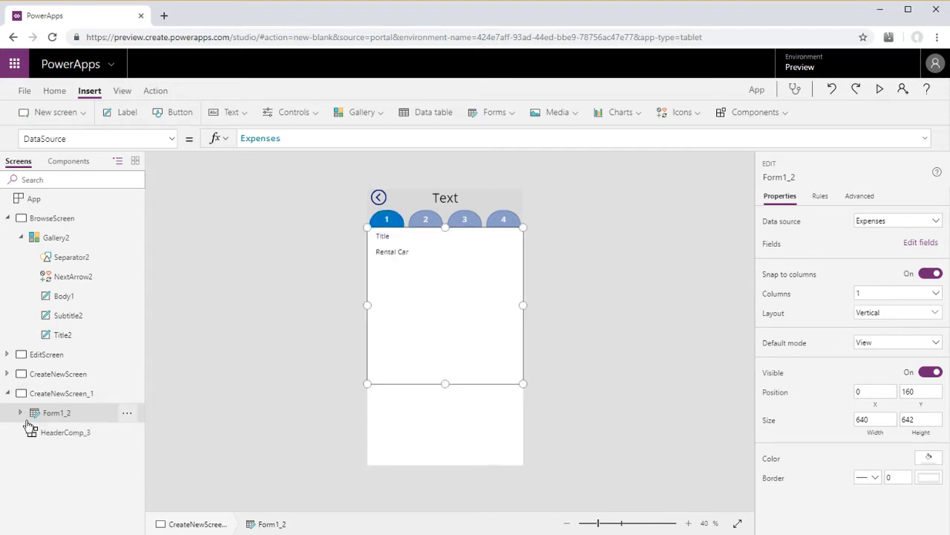
{"action": "double_click", "coordinate": [67, 393]}
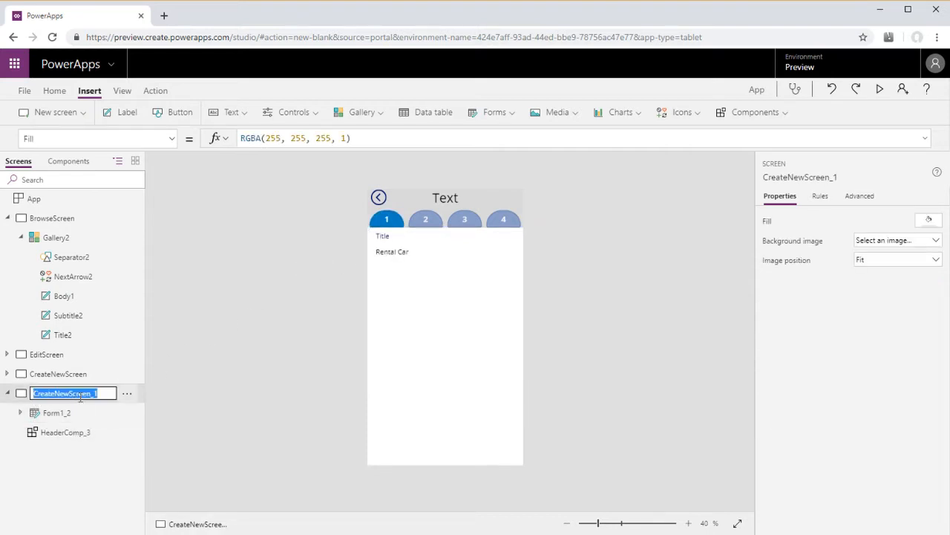
{"action": "type", "text": "Screen_1"}
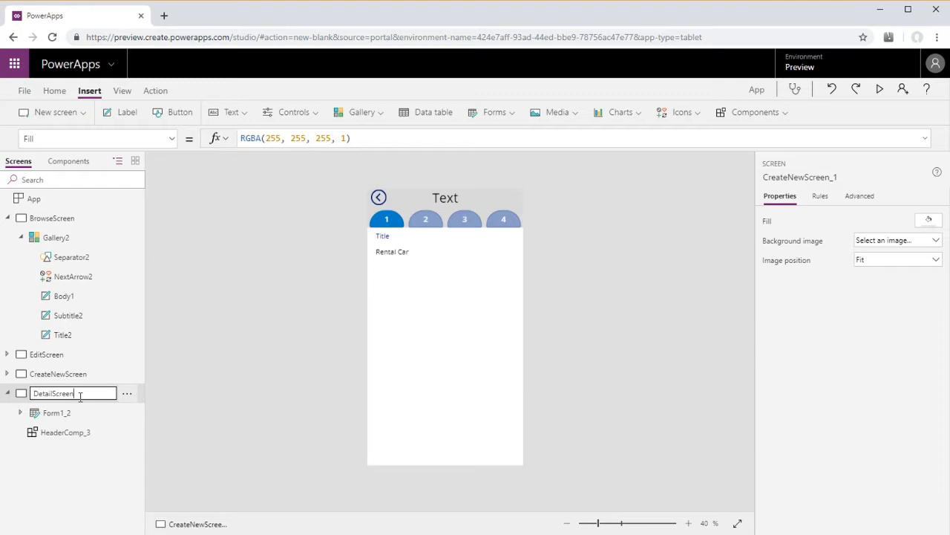
{"action": "mouse_move", "coordinate": [425, 219]}
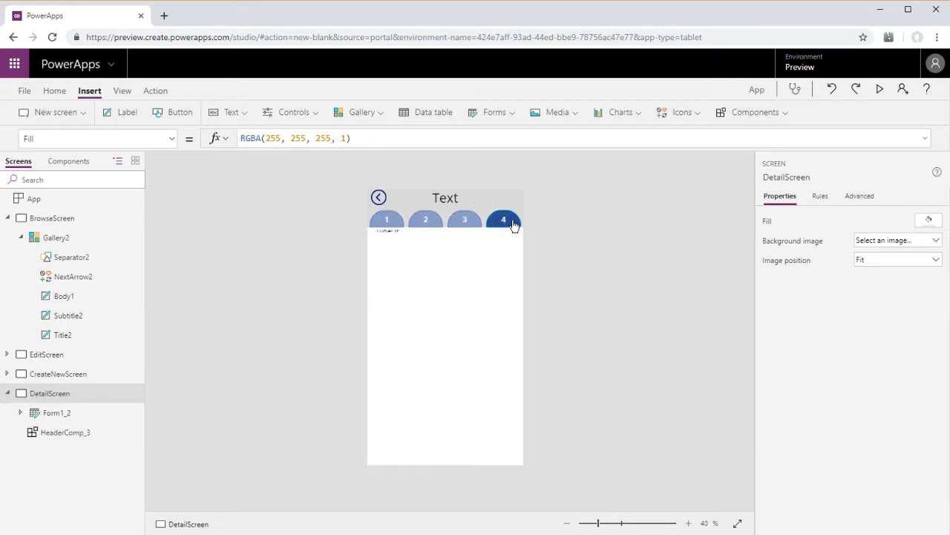
{"action": "left_click", "coordinate": [387, 218]}
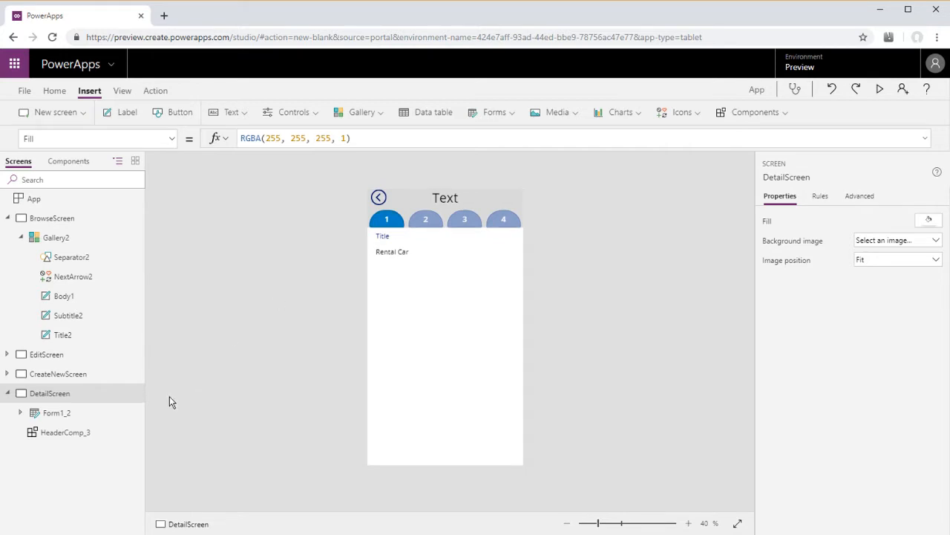
{"action": "mouse_move", "coordinate": [394, 274]}
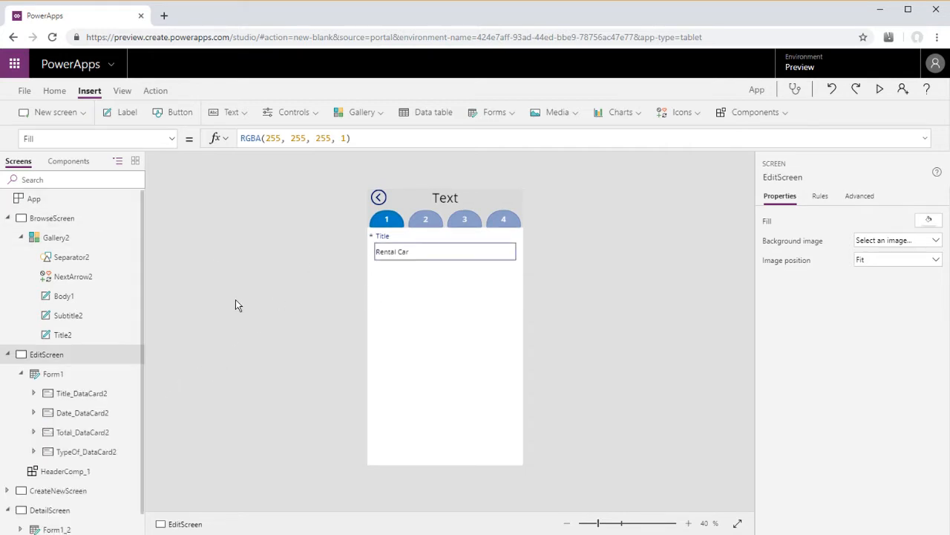
{"action": "mouse_move", "coordinate": [180, 112]}
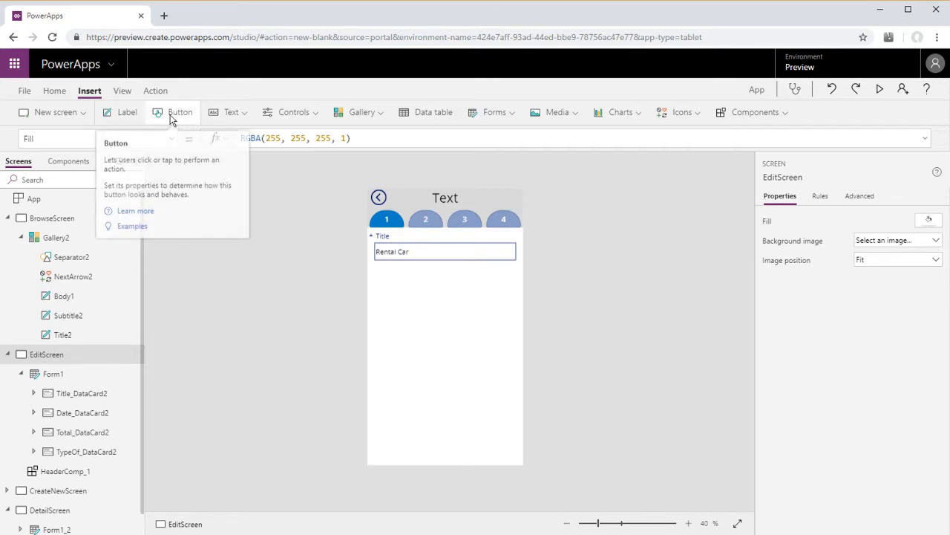
Step: Add a button near EditScreen's bottom with OnSelect set to SubmitForm(Form1)
{"action": "left_click", "coordinate": [179, 112]}
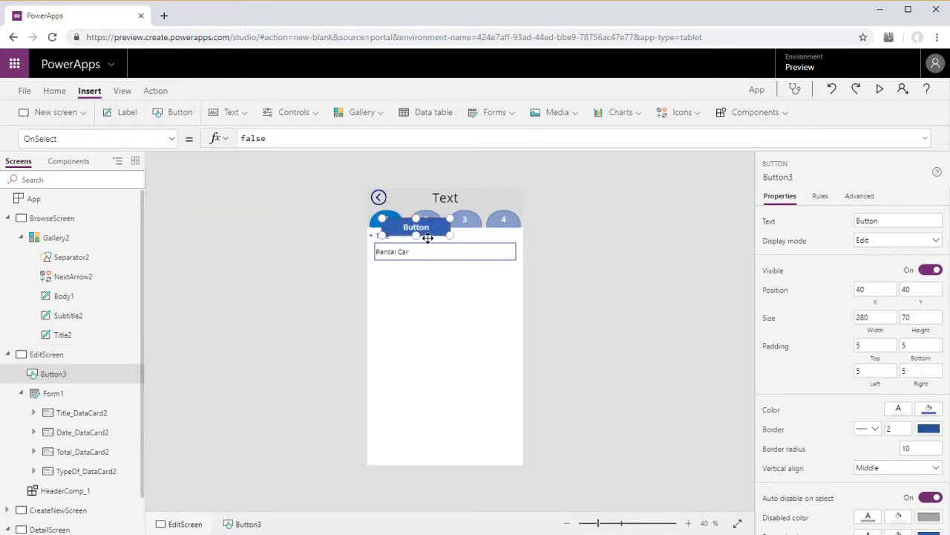
{"action": "left_click_drag", "start_coordinate": [427, 227], "coordinate": [445, 421]}
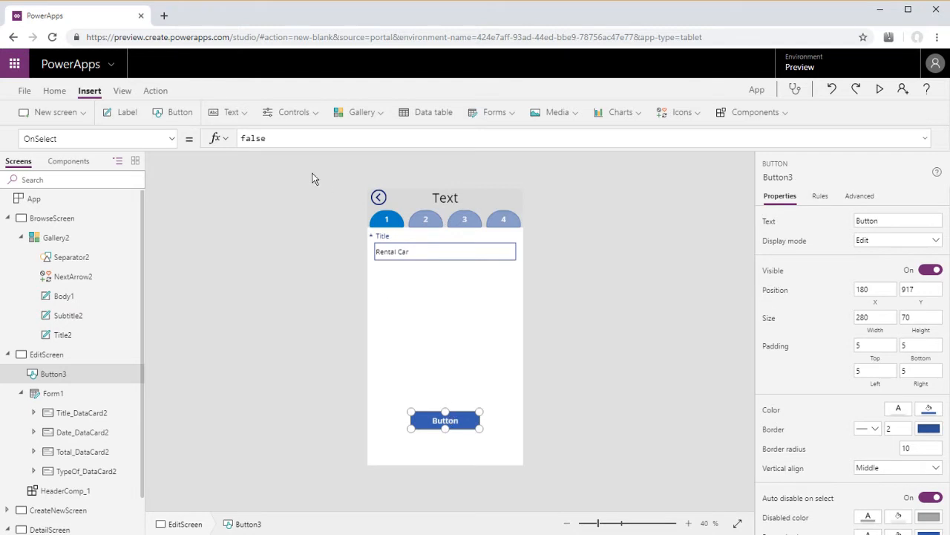
{"action": "type", "text": "SubmitForm("}
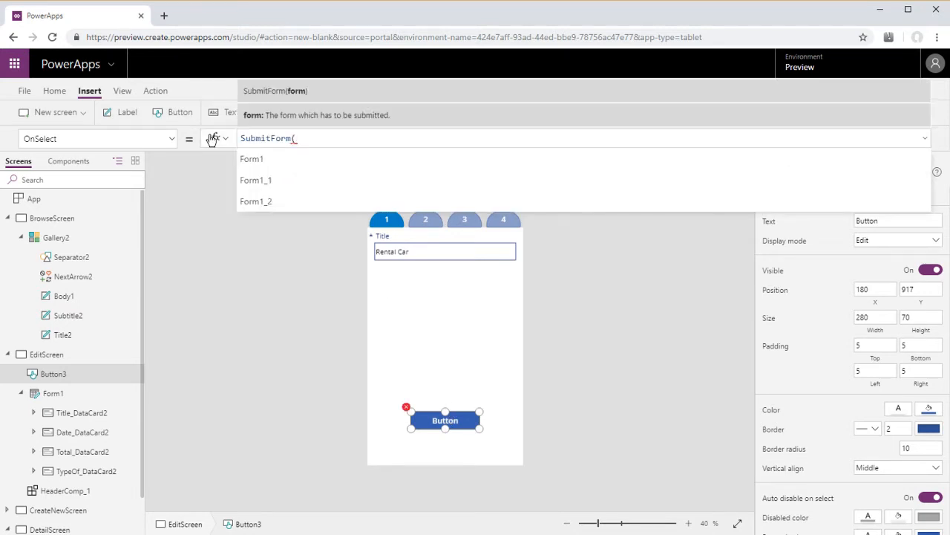
{"action": "left_click", "coordinate": [251, 158]}
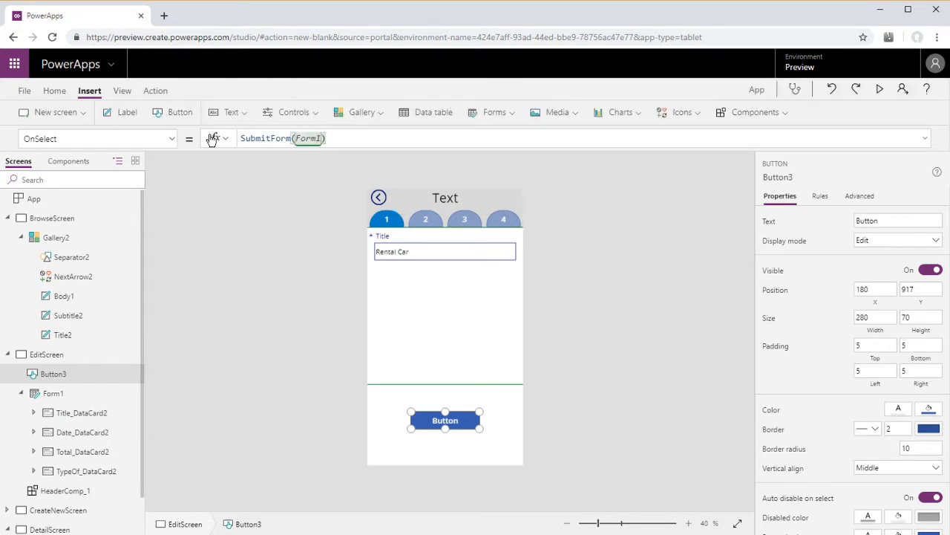
{"action": "mouse_move", "coordinate": [565, 335]}
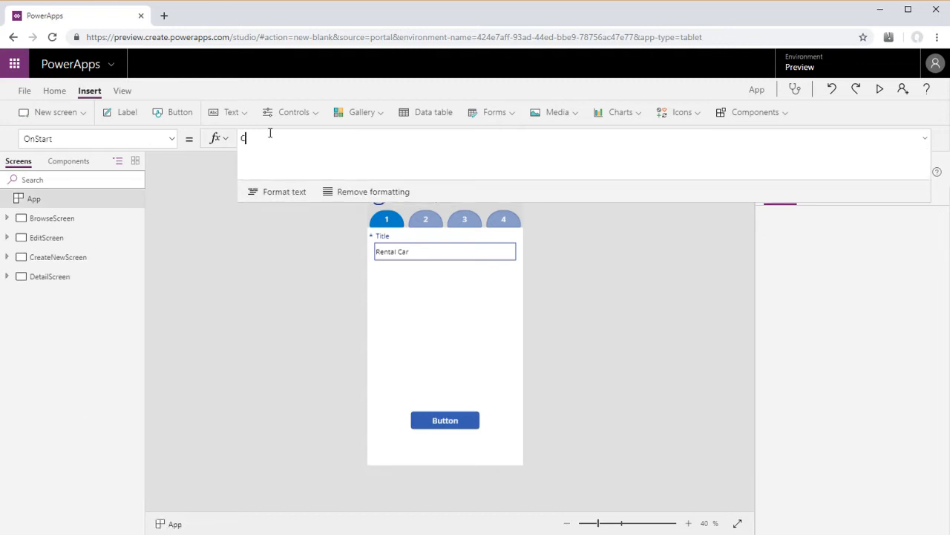
Step: Enter ClearCollect(ScreenNames, {ScreenName: "Edit", screen: EditScreen}, …) in the app's OnStart
{"action": "type", "text": "ClearCollect(ScreenNames,"}
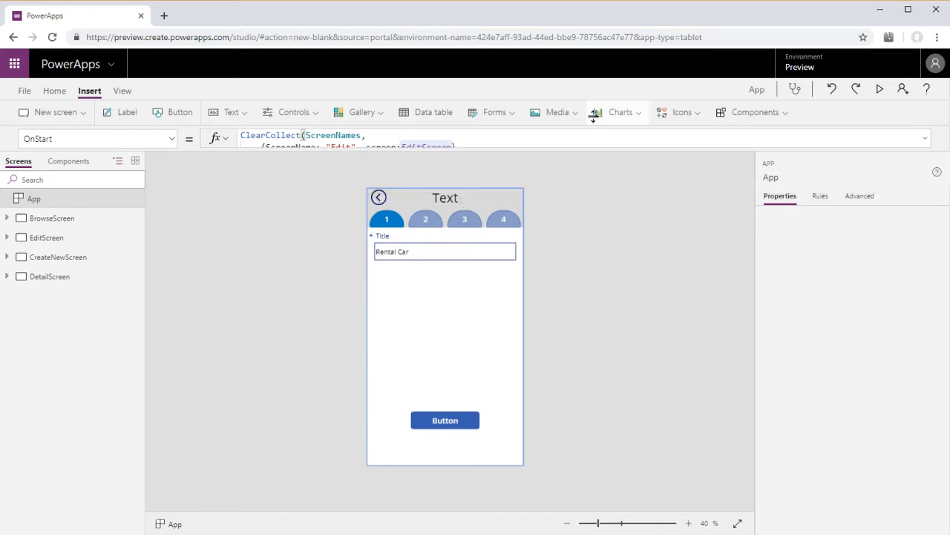
{"action": "mouse_move", "coordinate": [69, 161]}
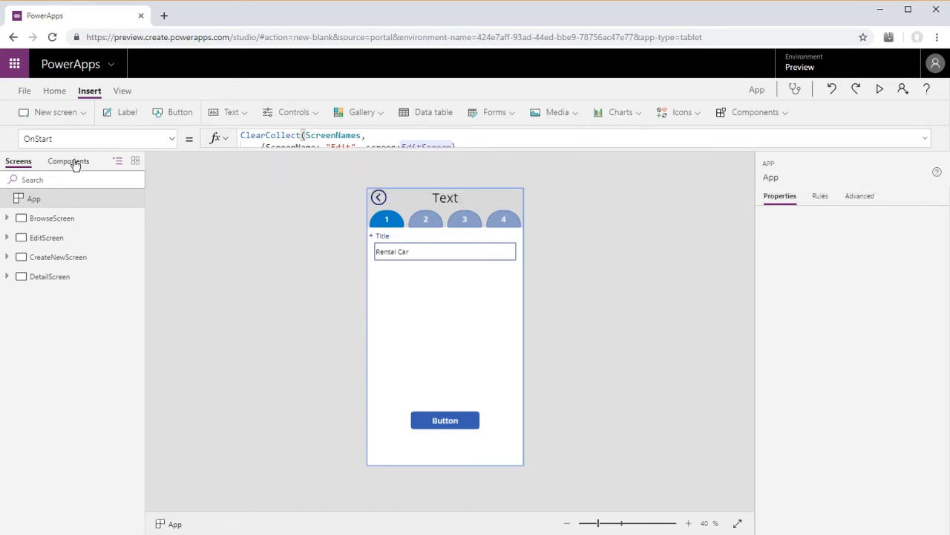
Step: Set the HeaderComp component's Text property to a LookUp on ScreenNames
{"action": "left_click", "coordinate": [69, 160]}
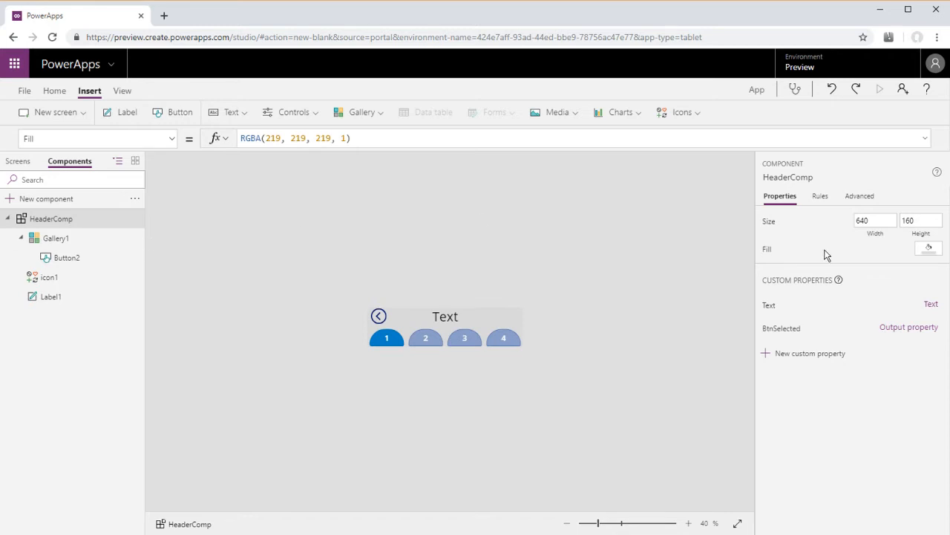
{"action": "left_click", "coordinate": [859, 196]}
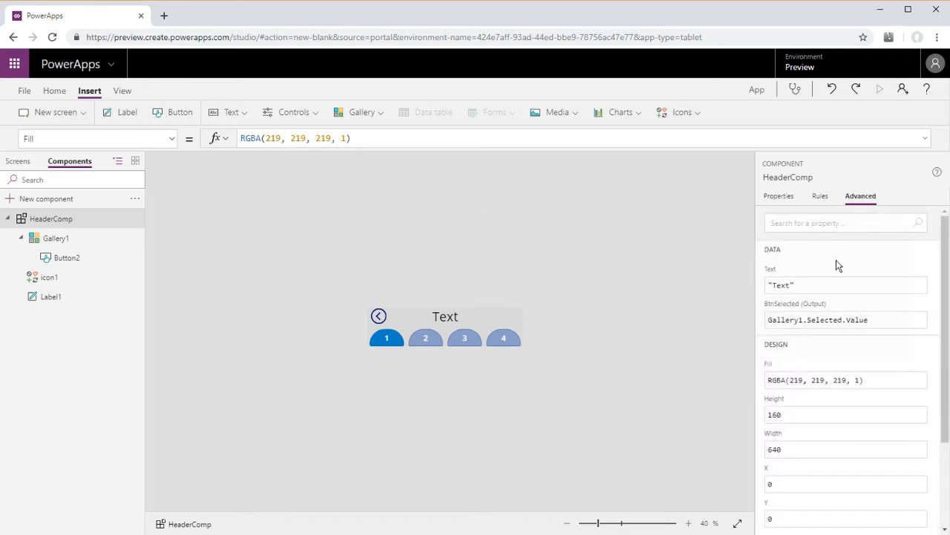
{"action": "left_click", "coordinate": [837, 285]}
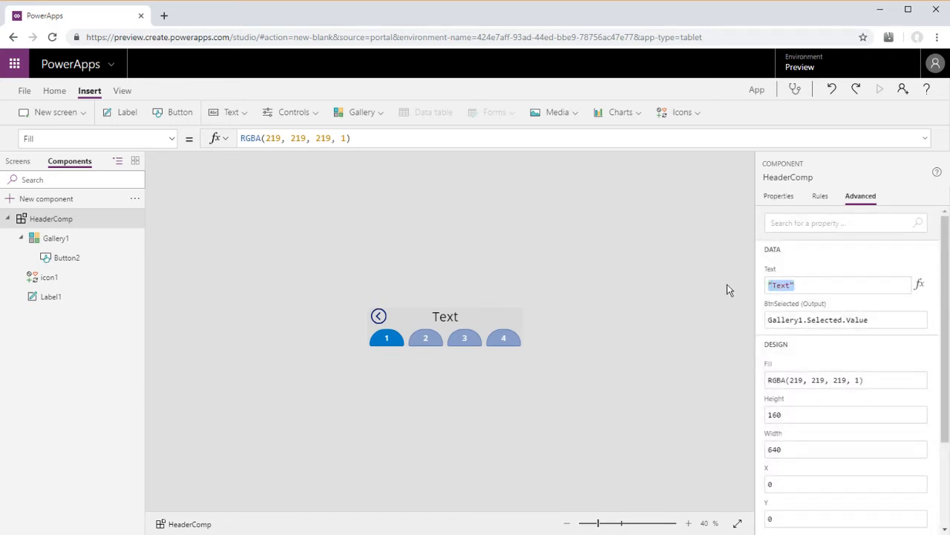
{"action": "type", "text": "Looku"}
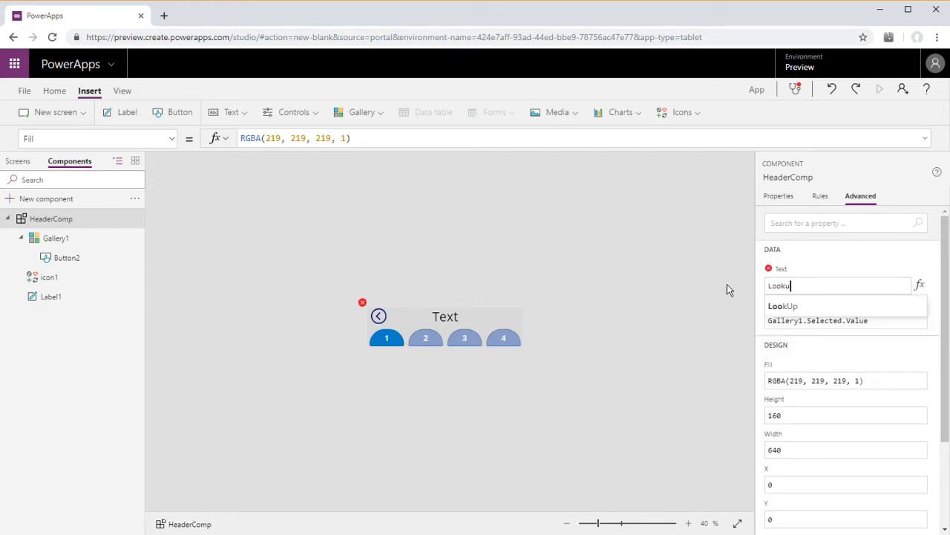
{"action": "type", "text": "LookUp("}
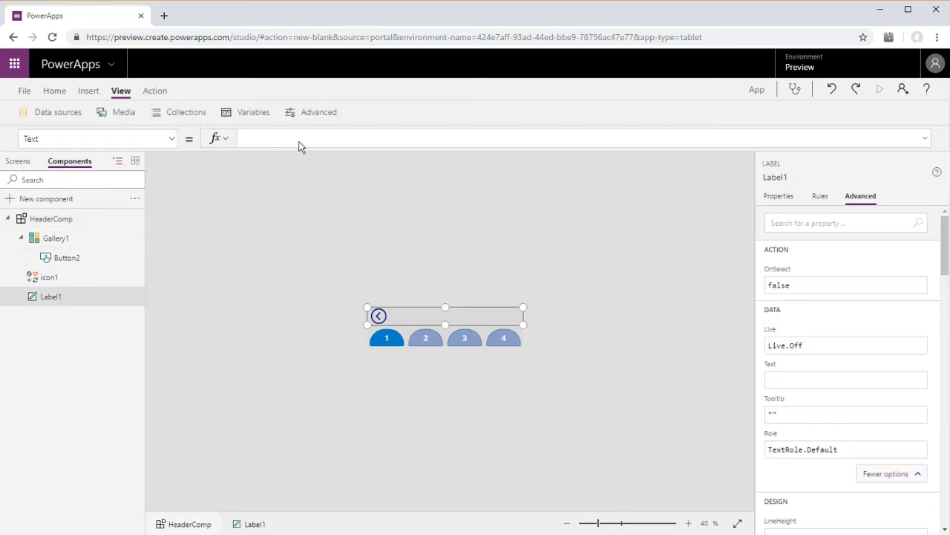
{"action": "type", "text": "Head"}
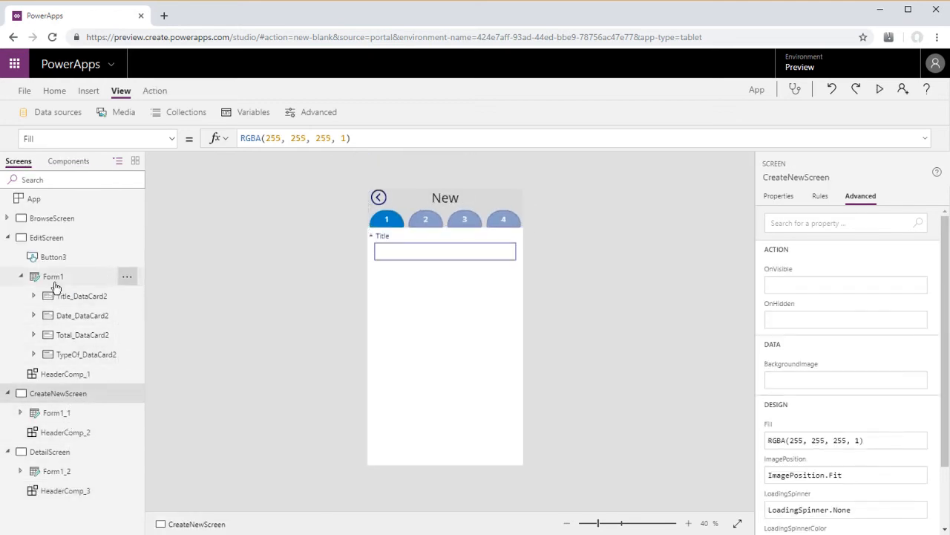
Step: Check the header titles on EditScreen and CreateNewScreen, then return EditScreen's form to tab 1
{"action": "left_click", "coordinate": [47, 237]}
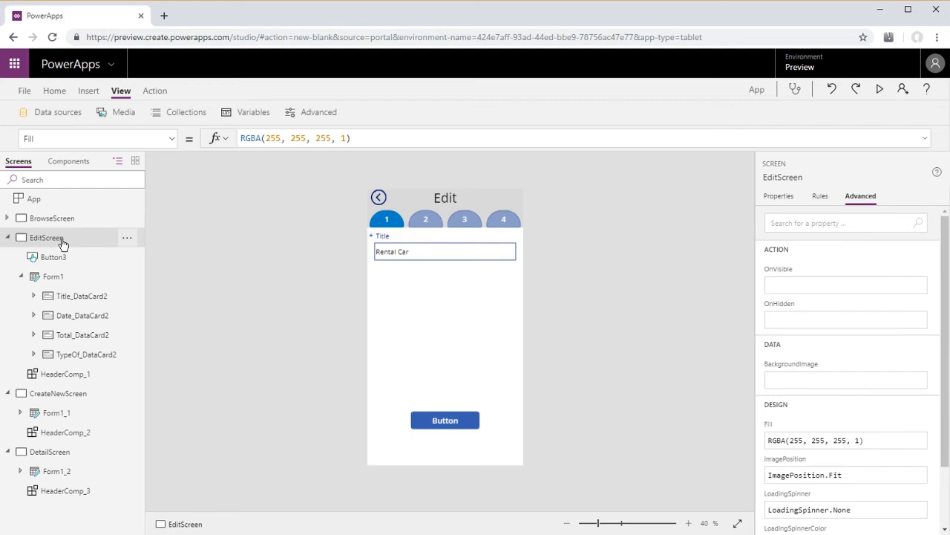
{"action": "left_click", "coordinate": [55, 394]}
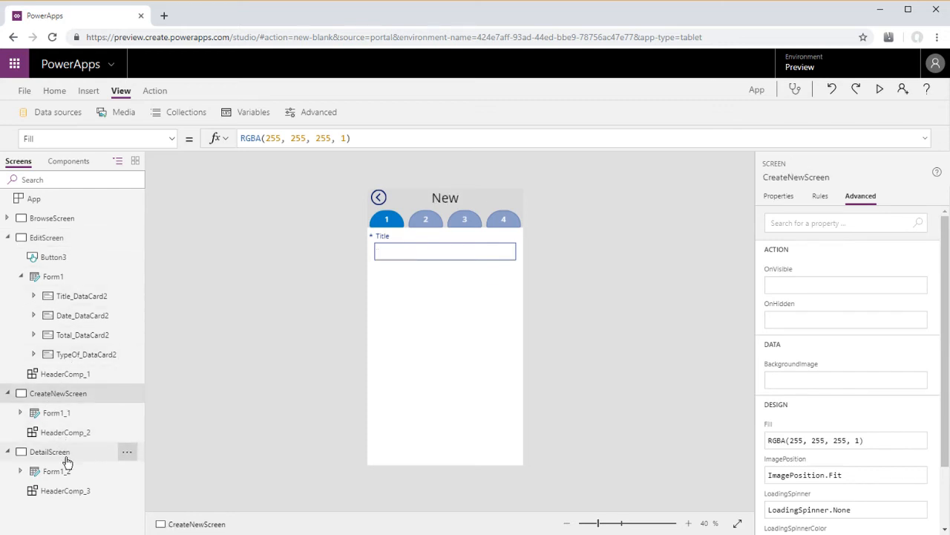
{"action": "left_click", "coordinate": [49, 451]}
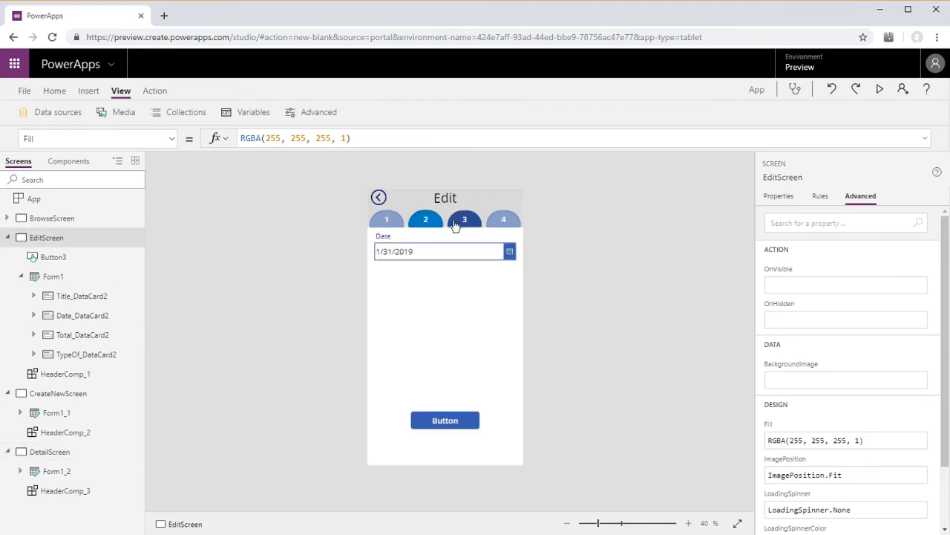
{"action": "left_click", "coordinate": [425, 221]}
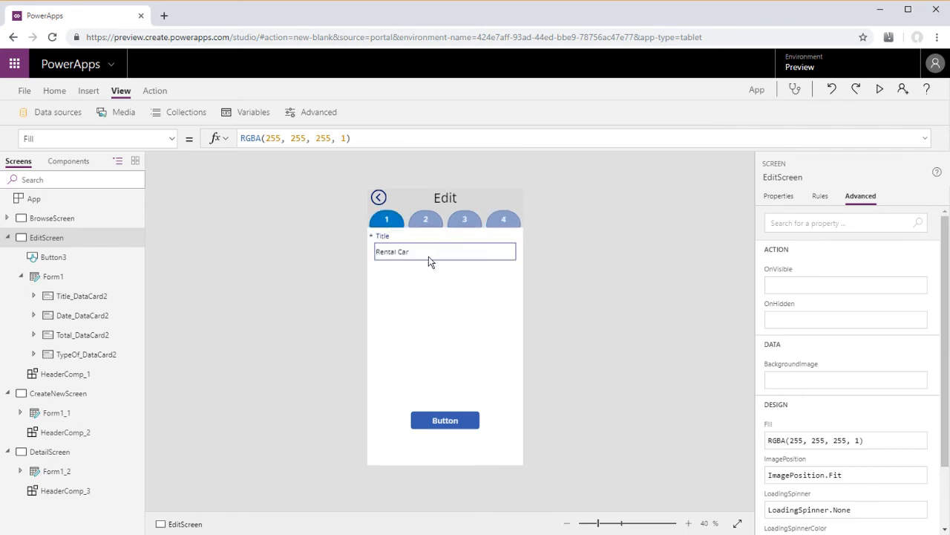
{"action": "mouse_move", "coordinate": [425, 244]}
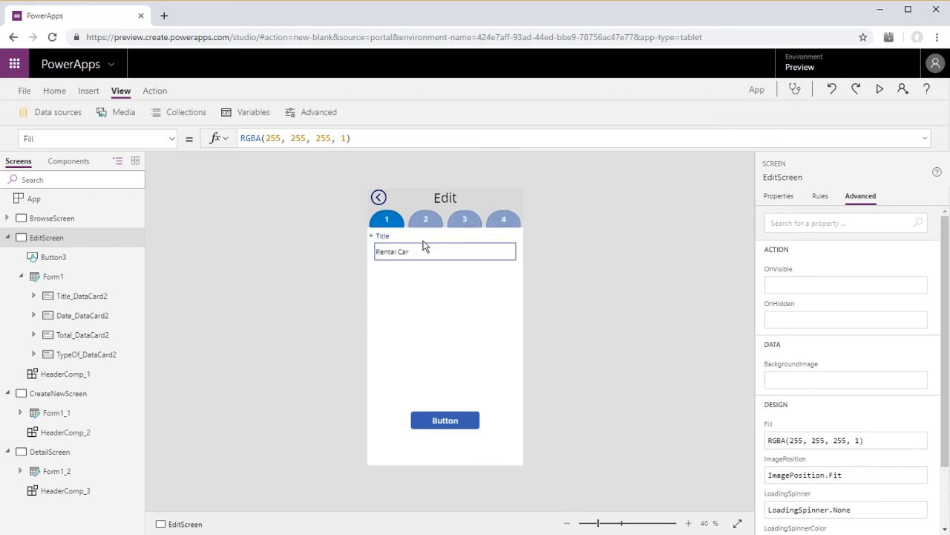